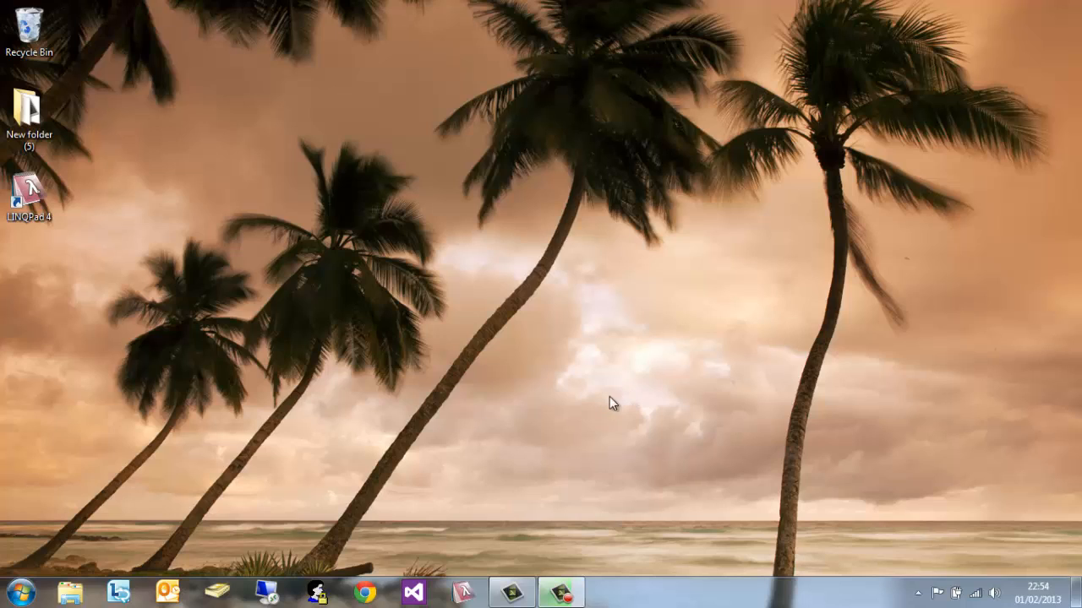
mouse_move(618, 392)
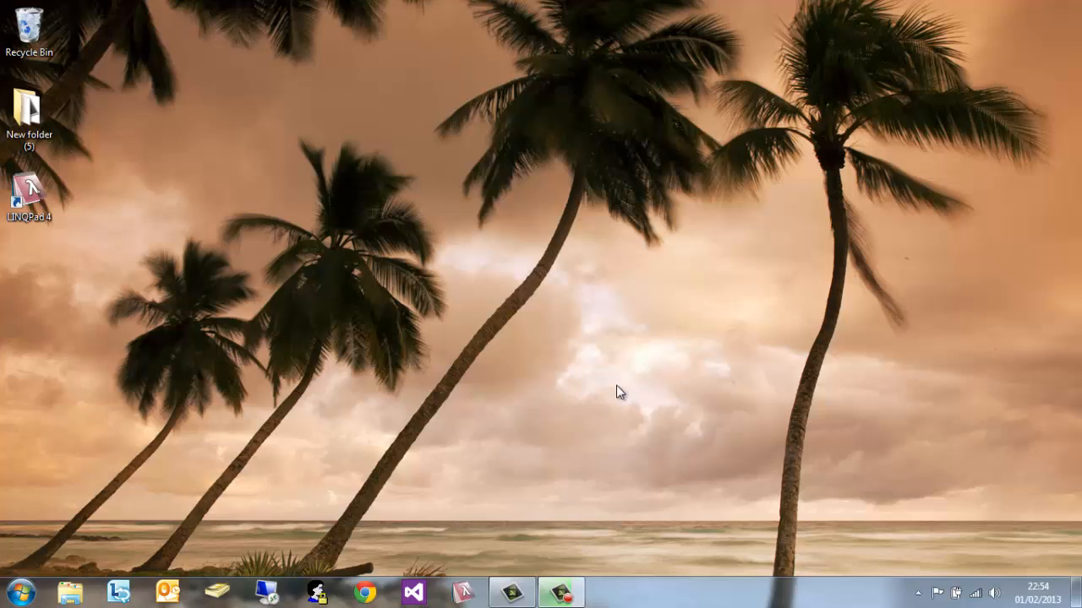
mouse_move(471, 450)
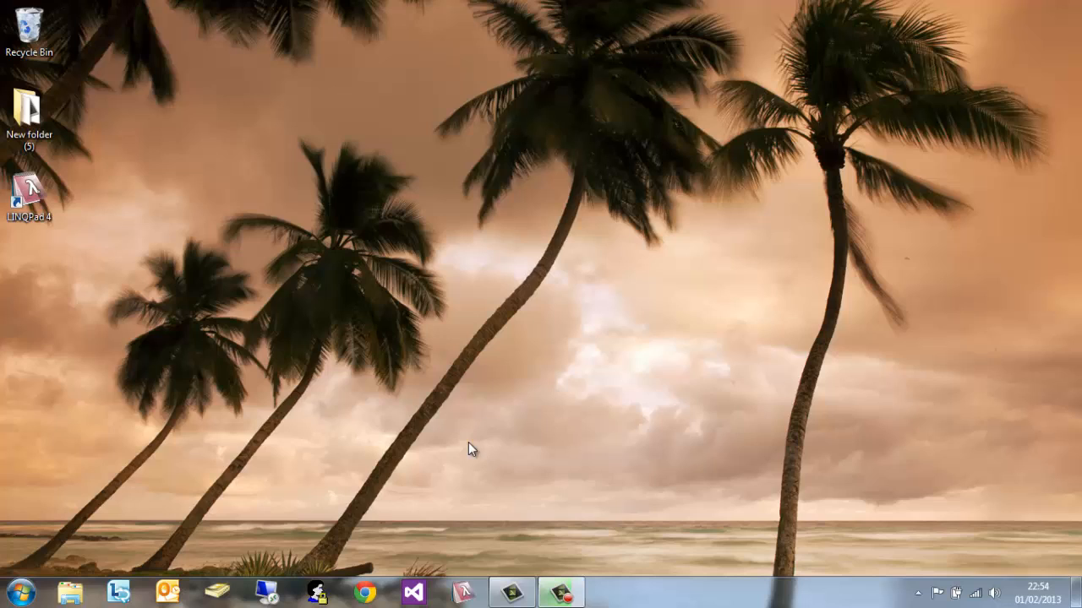
mouse_move(640, 426)
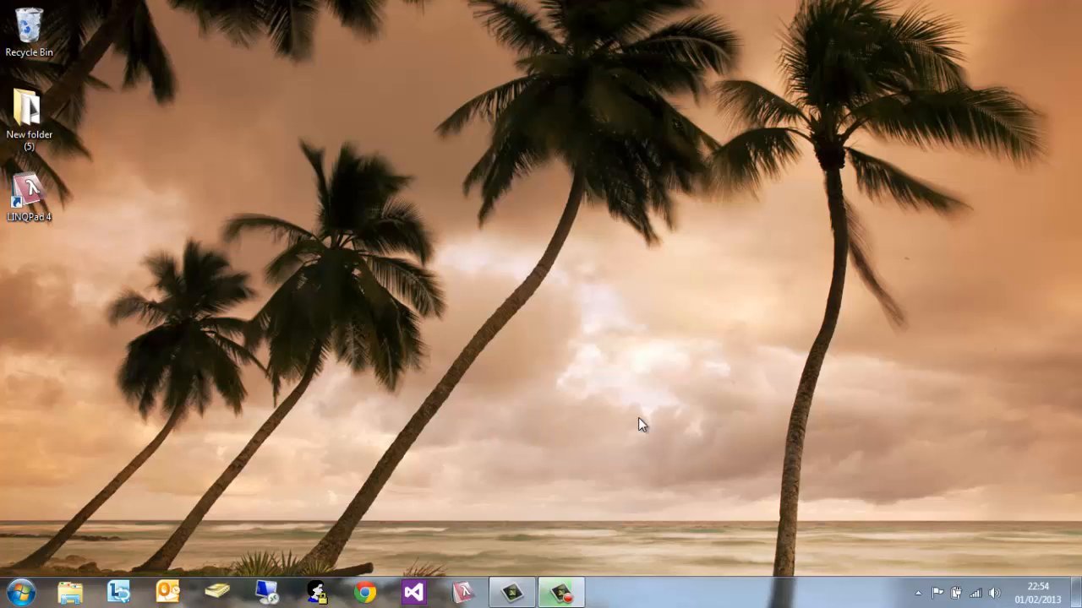
mouse_move(731, 411)
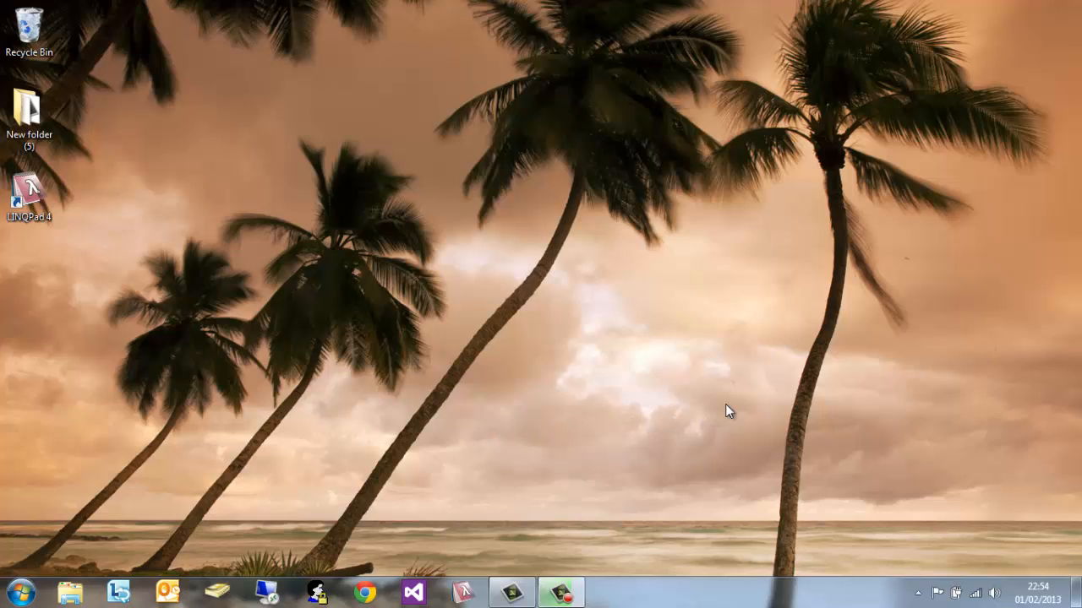
mouse_move(639, 379)
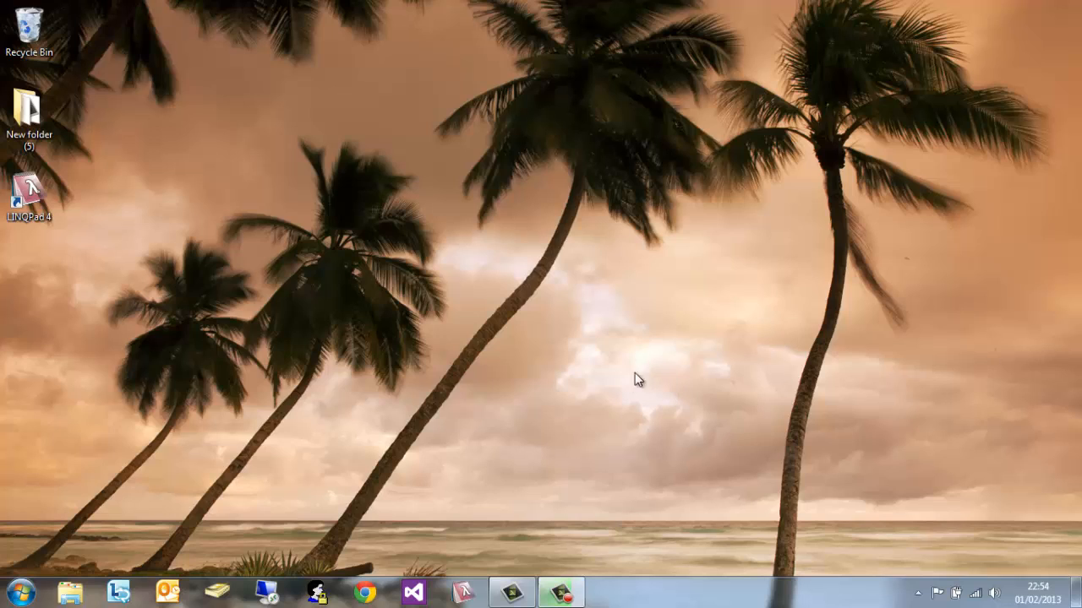
mouse_move(450, 514)
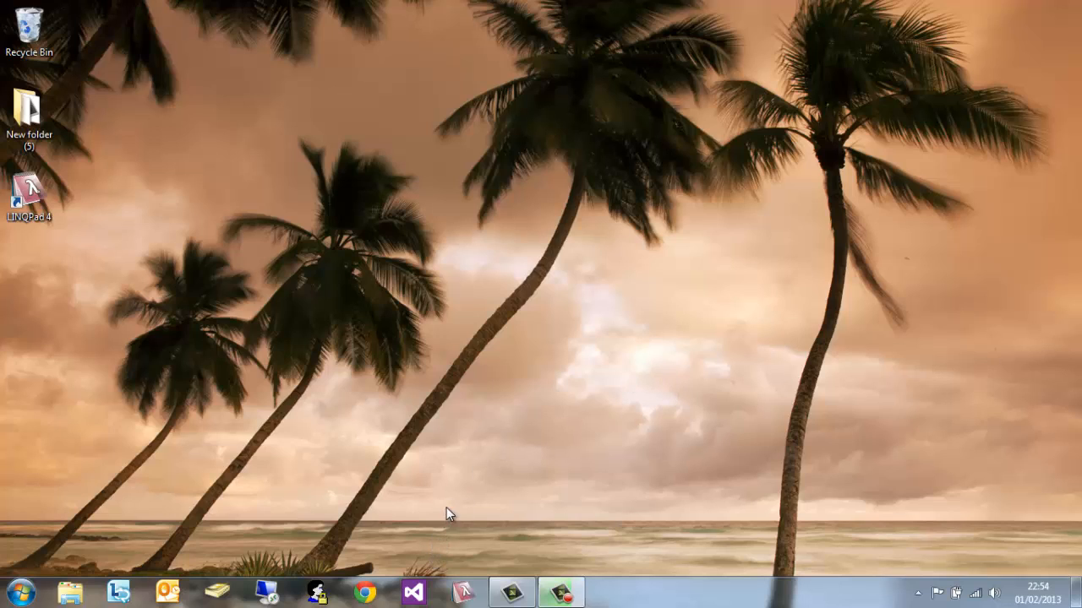
mouse_move(507, 382)
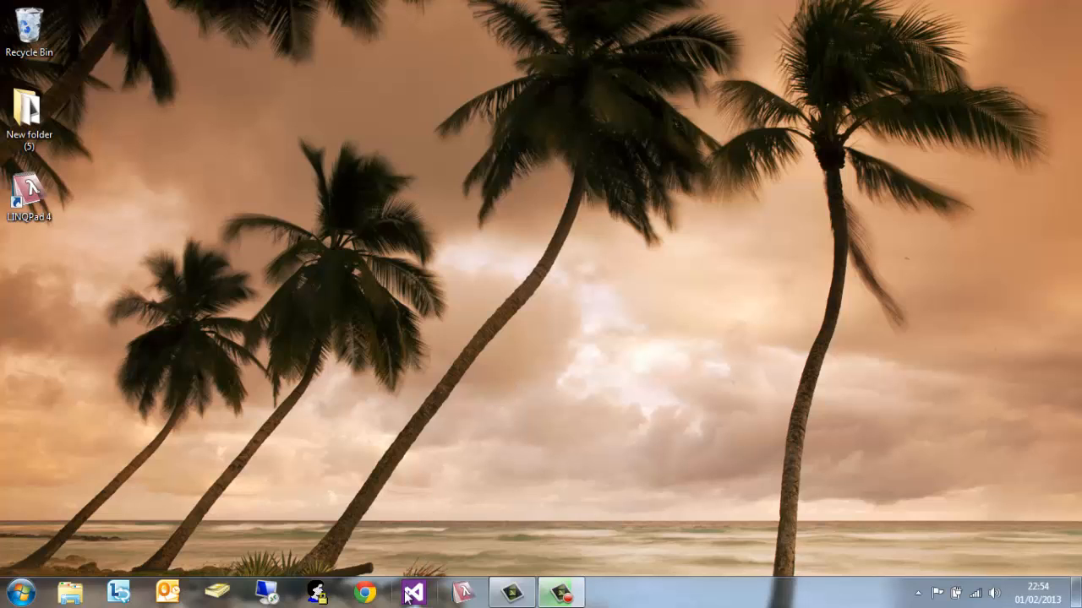
mouse_move(413, 591)
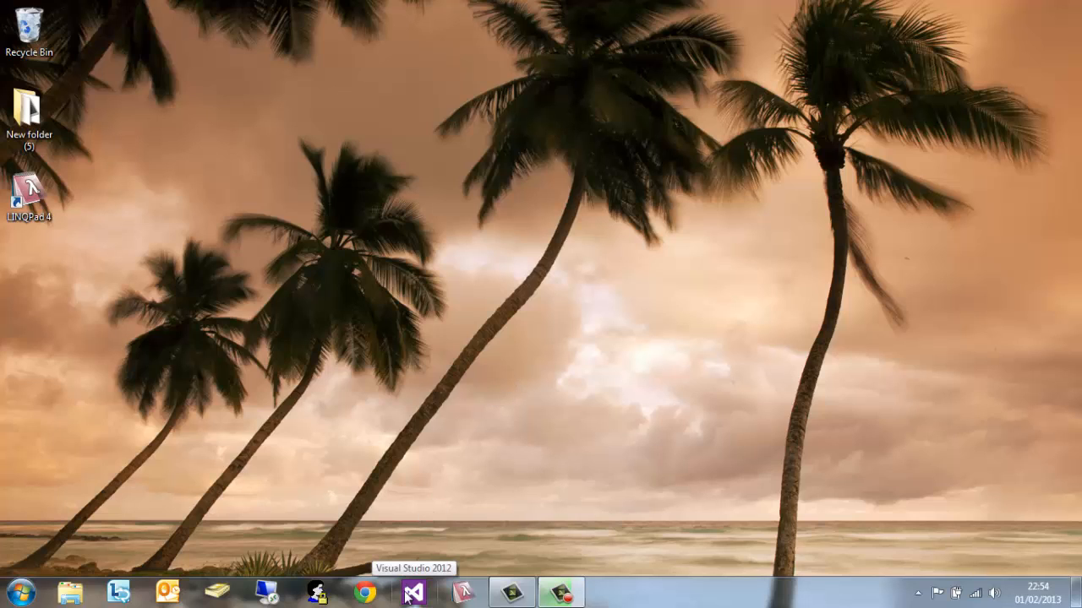
Launch Visual Studio 2012 from the taskbar and wait for the Start Page
click(413, 592)
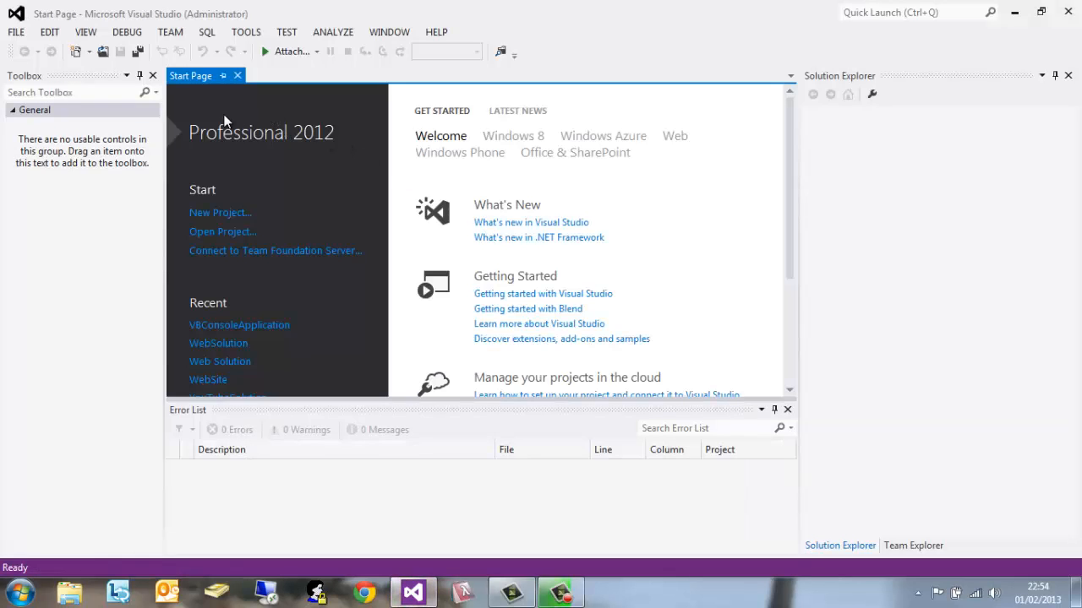
mouse_move(42, 47)
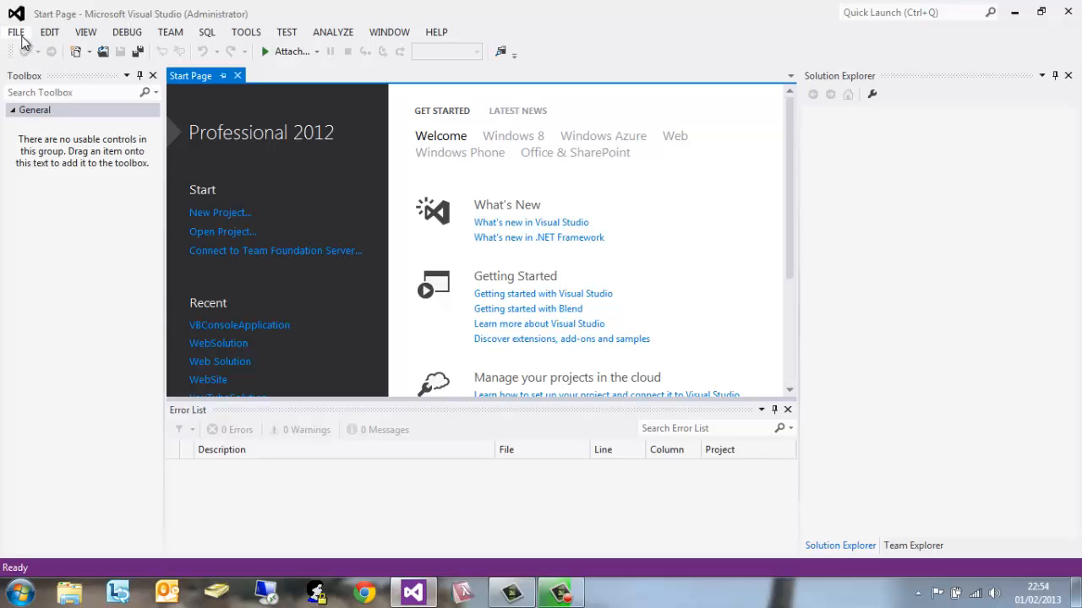
click(16, 31)
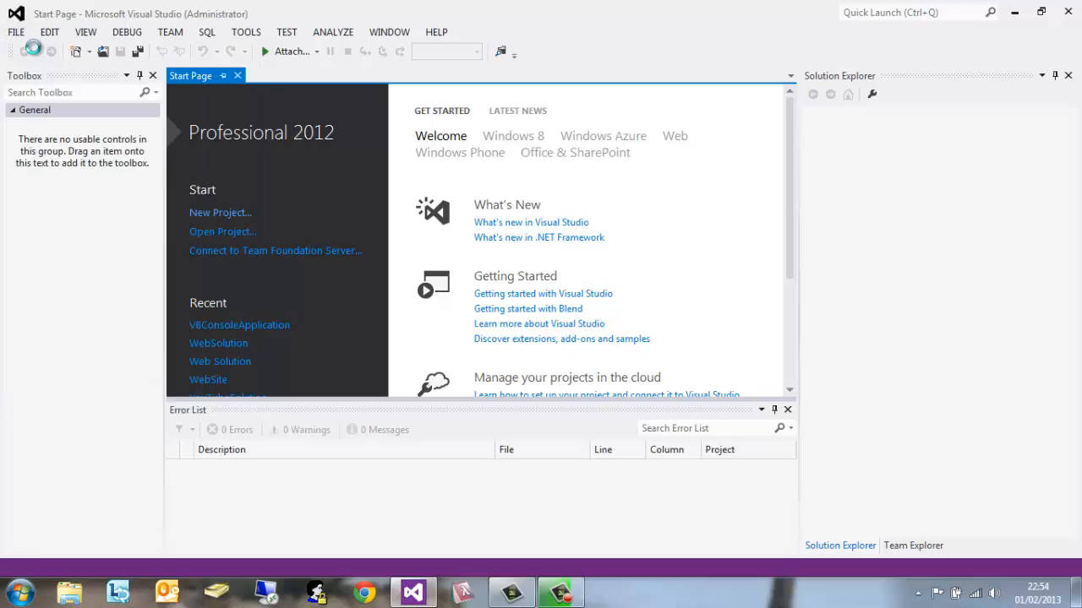
Create a Blank Solution named WebSolution from Other Project Types
click(220, 213)
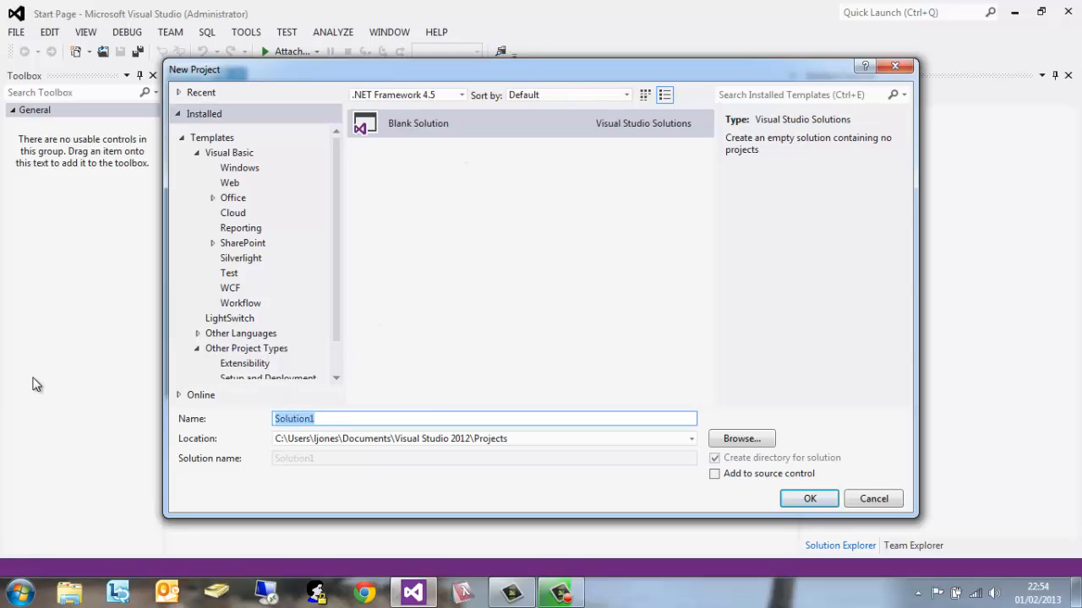
text(WebSol)
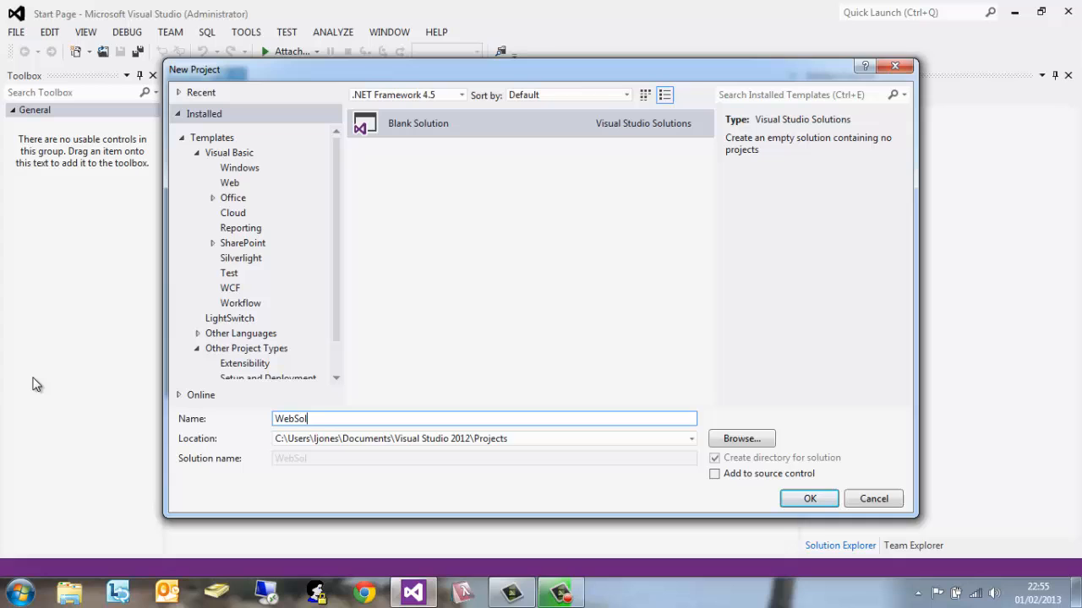
click(808, 499)
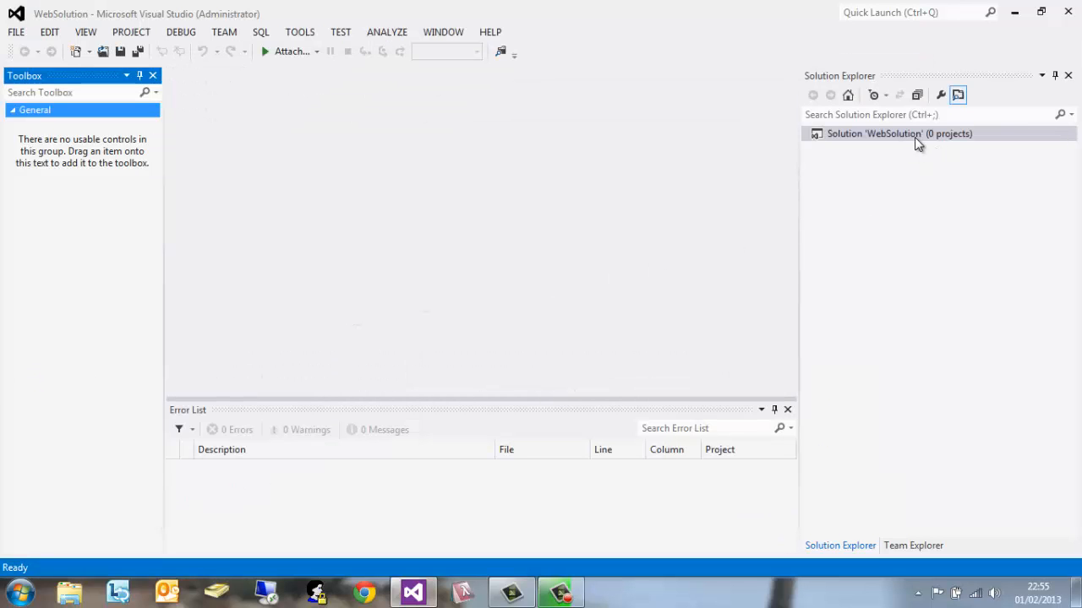
mouse_move(901, 150)
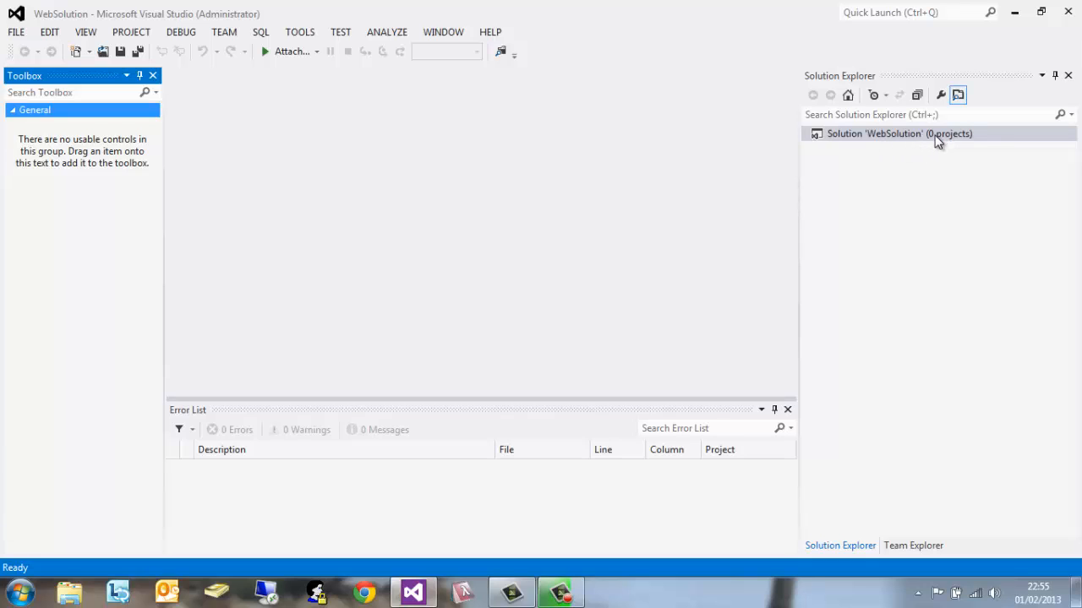
mouse_move(172, 84)
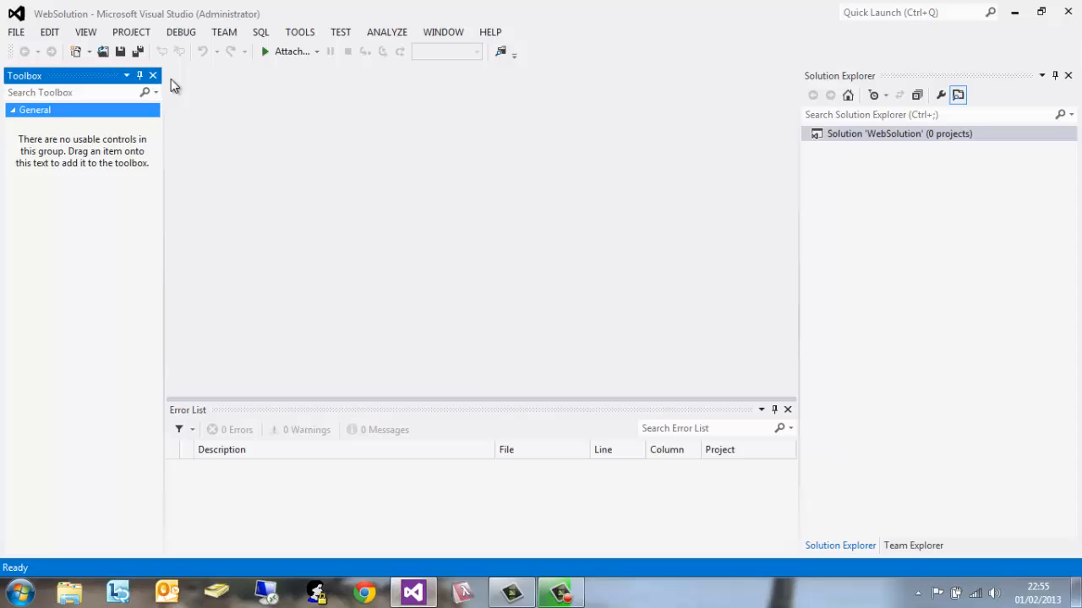
Add a Visual Basic Console Application project named VBConsoleApplication via File > Add > New Project
click(15, 30)
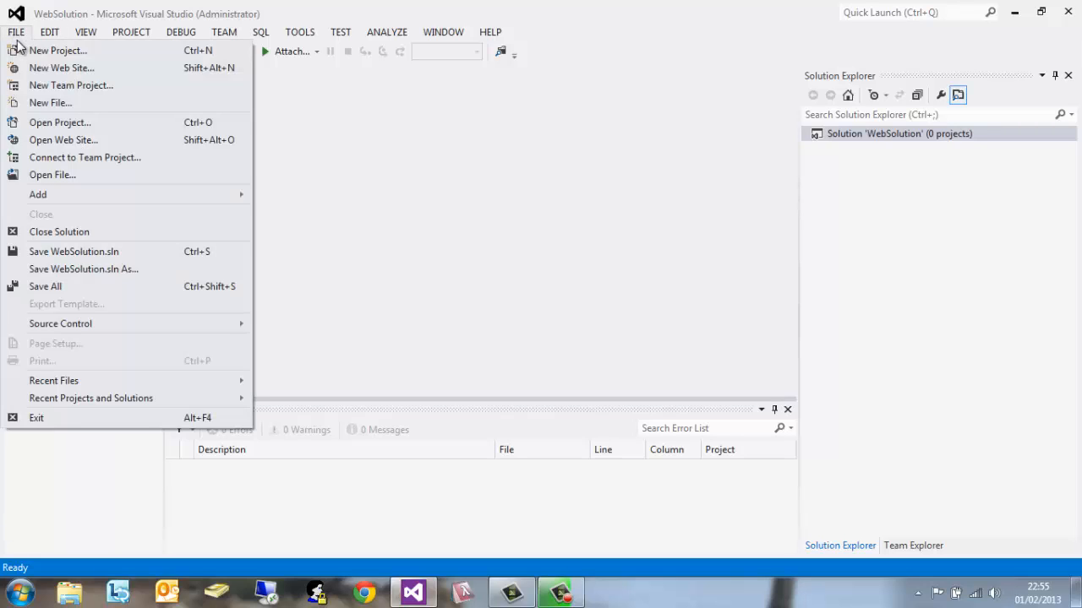
mouse_move(68, 196)
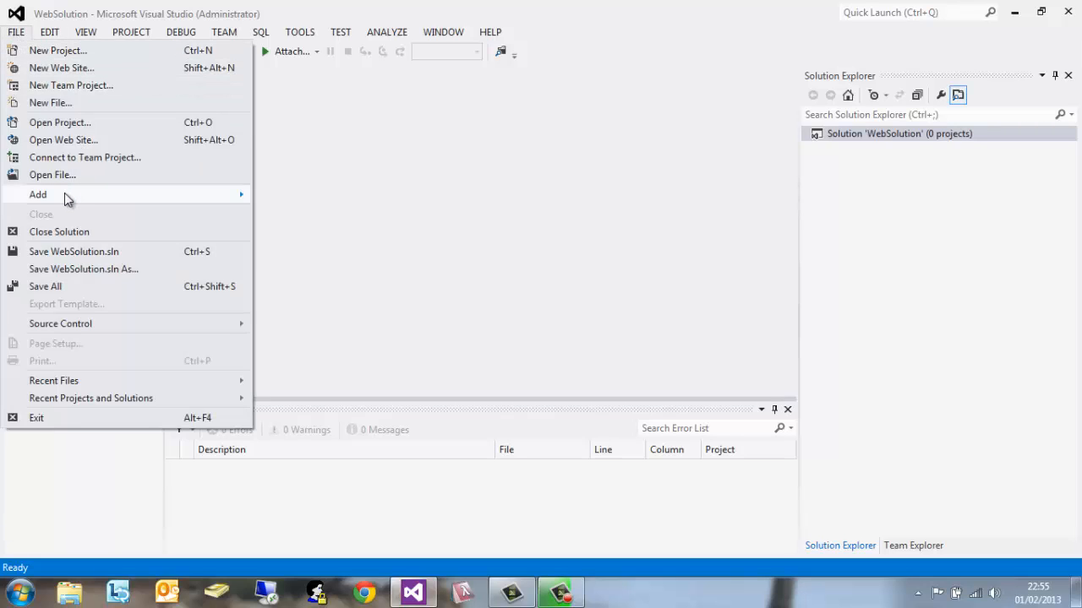
click(38, 194)
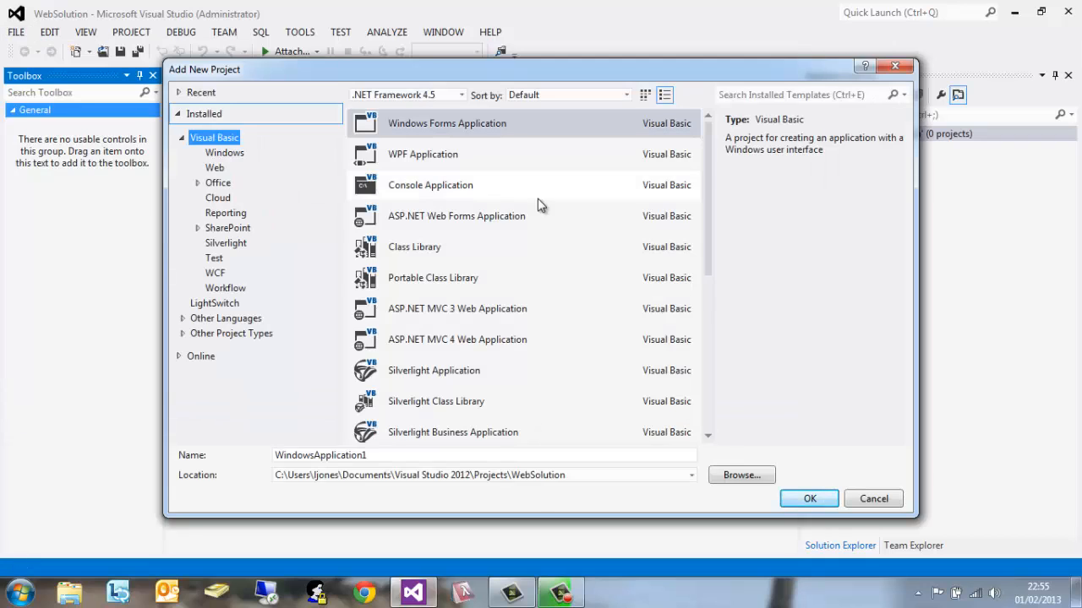
mouse_move(446, 184)
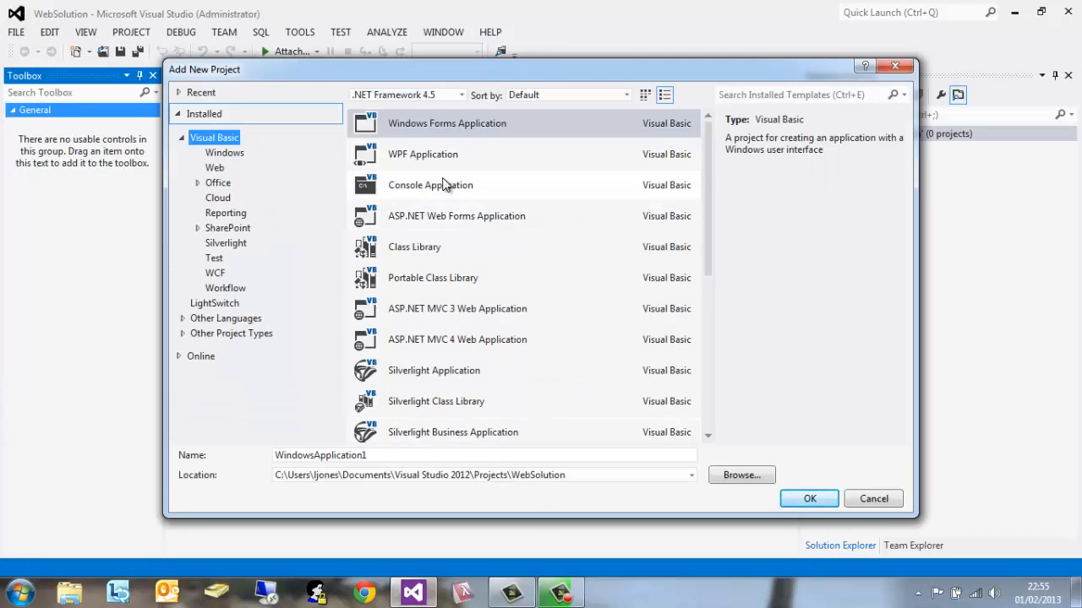
click(429, 184)
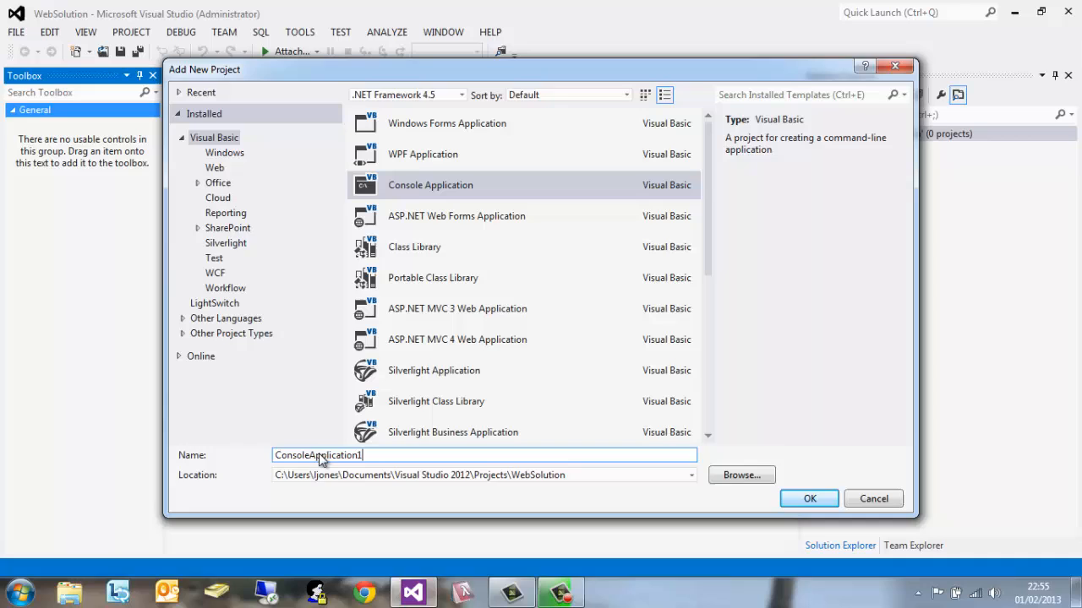
text(VB)
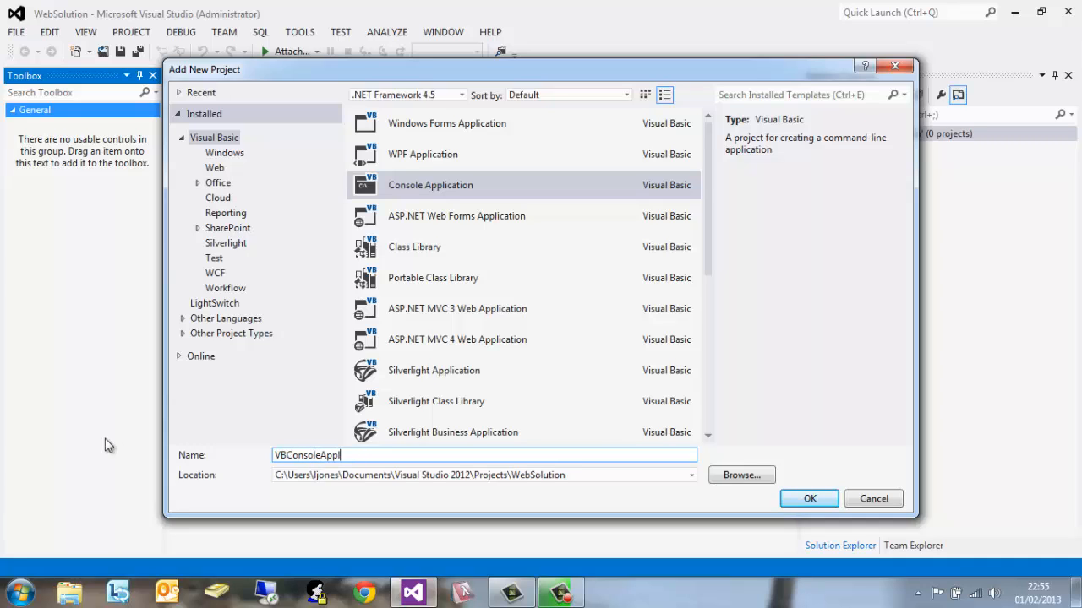
click(808, 498)
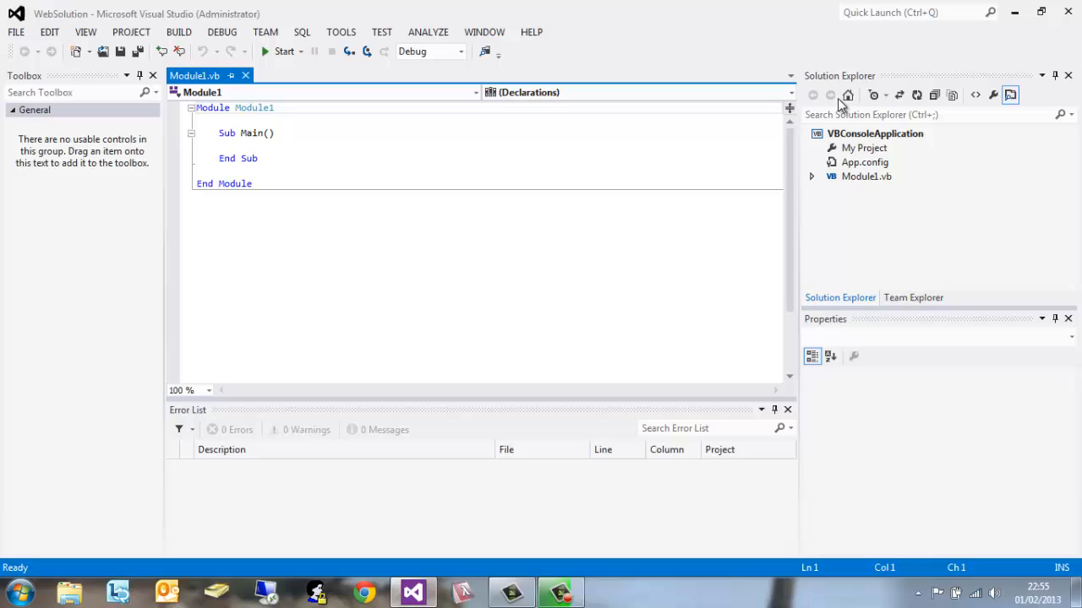
mouse_move(832, 160)
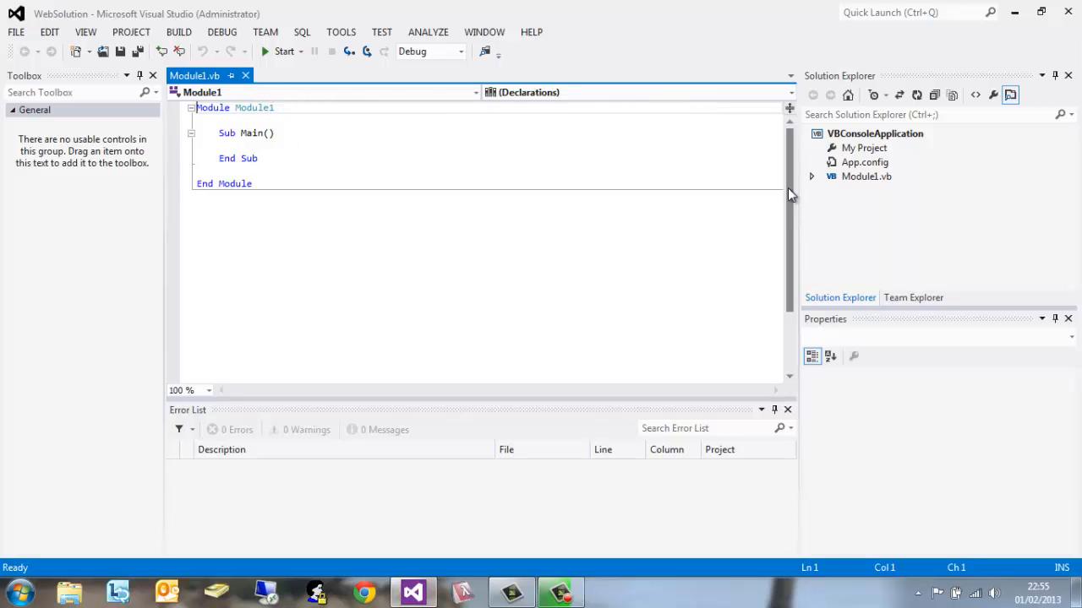
click(15, 30)
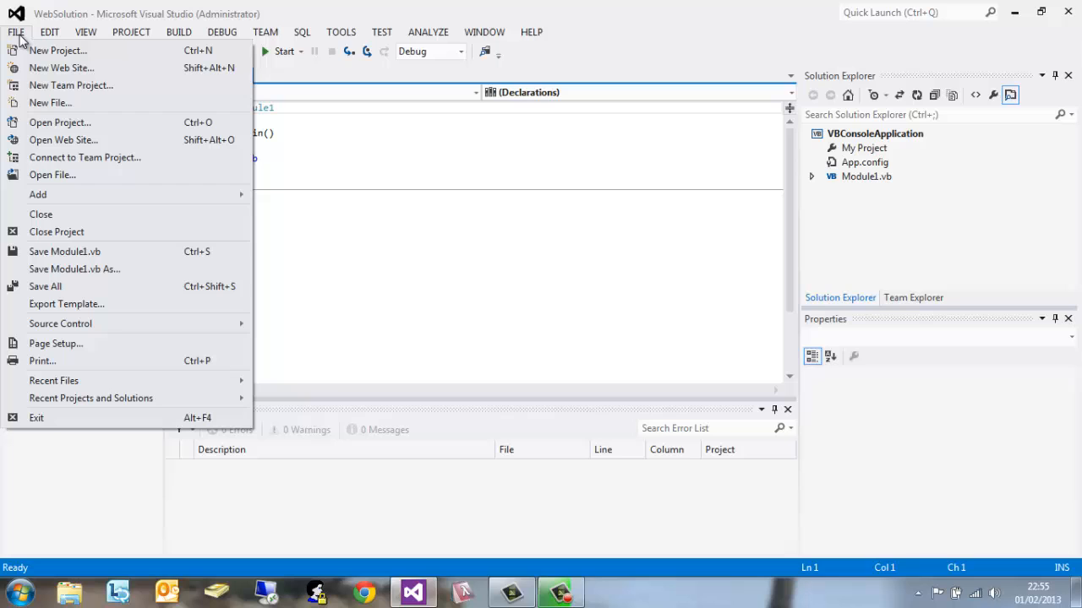
mouse_move(862, 131)
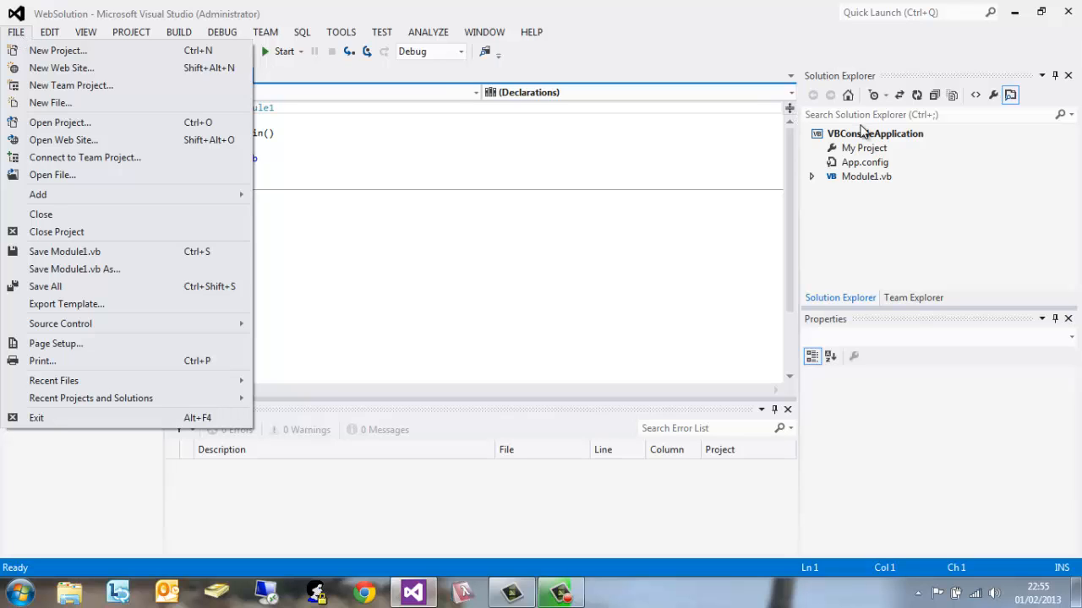
Add an empty class Class1.vb to VBConsoleApplication from the project's Add > Class menu
right_click(872, 133)
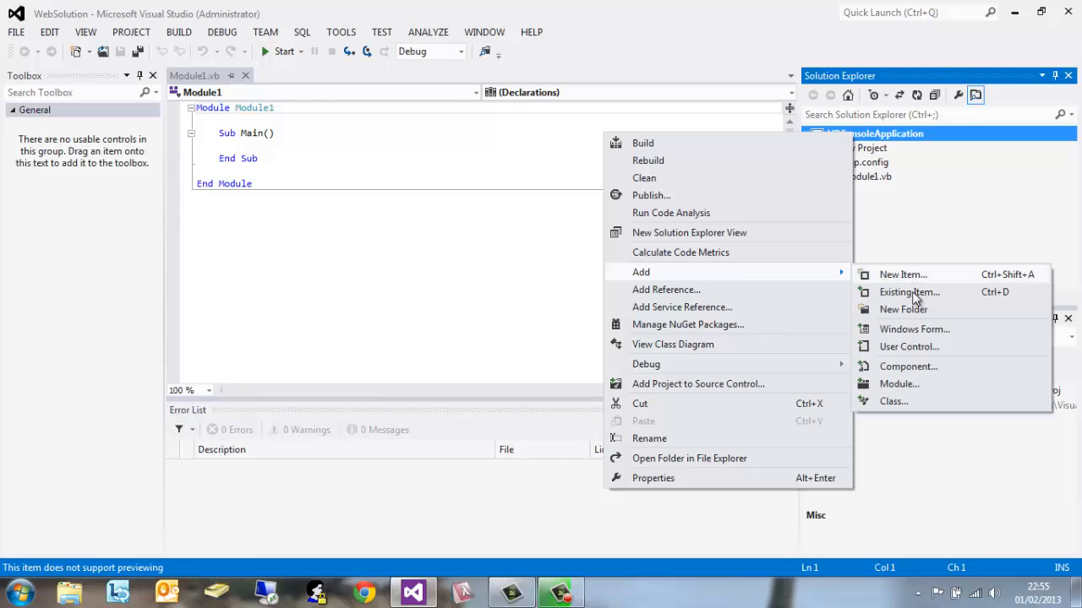
click(903, 274)
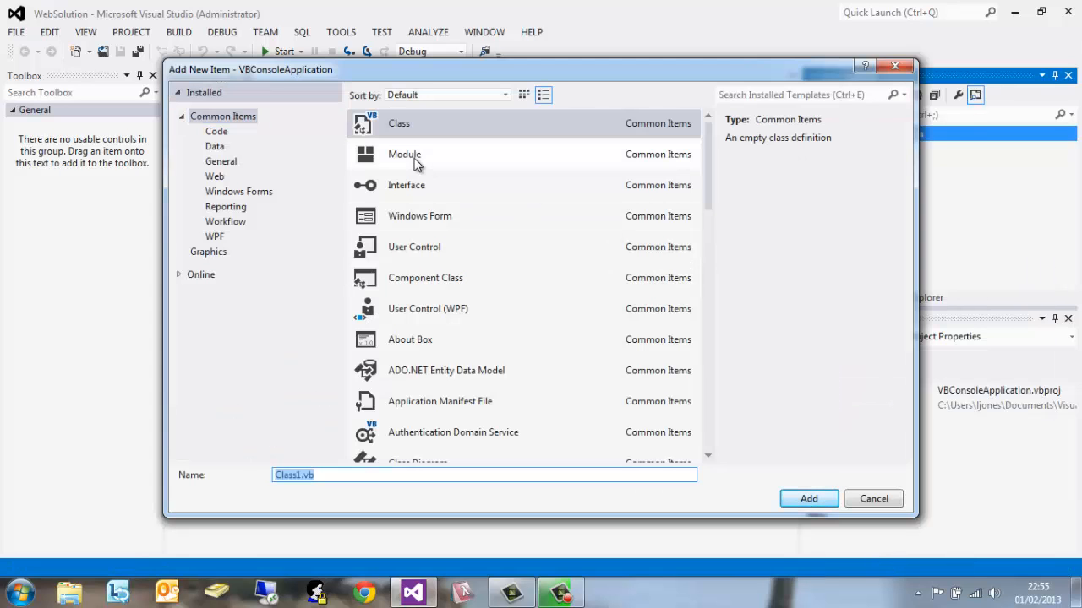
click(399, 124)
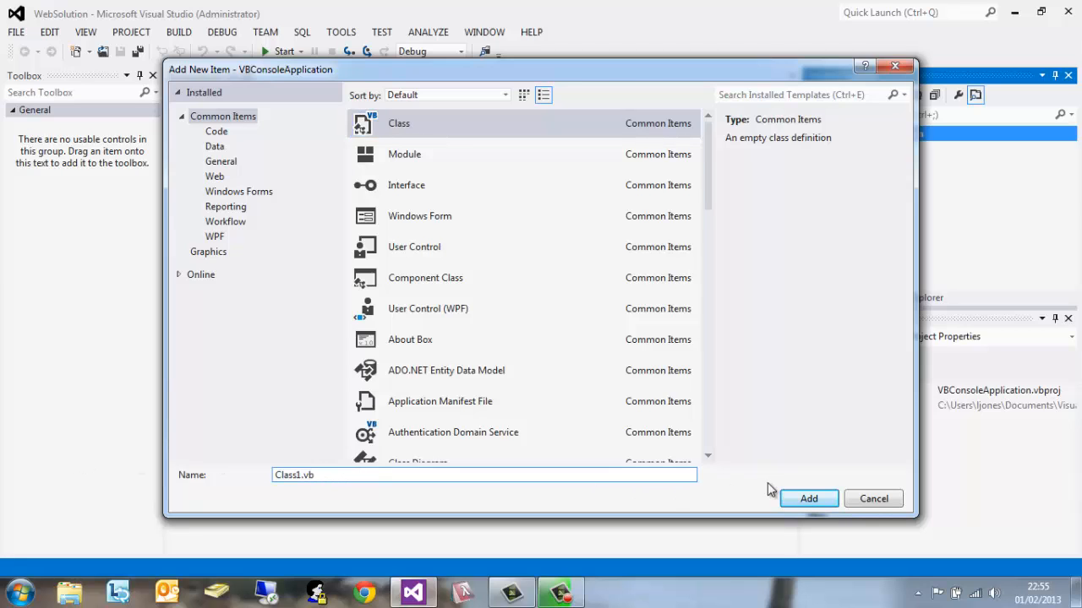
click(808, 499)
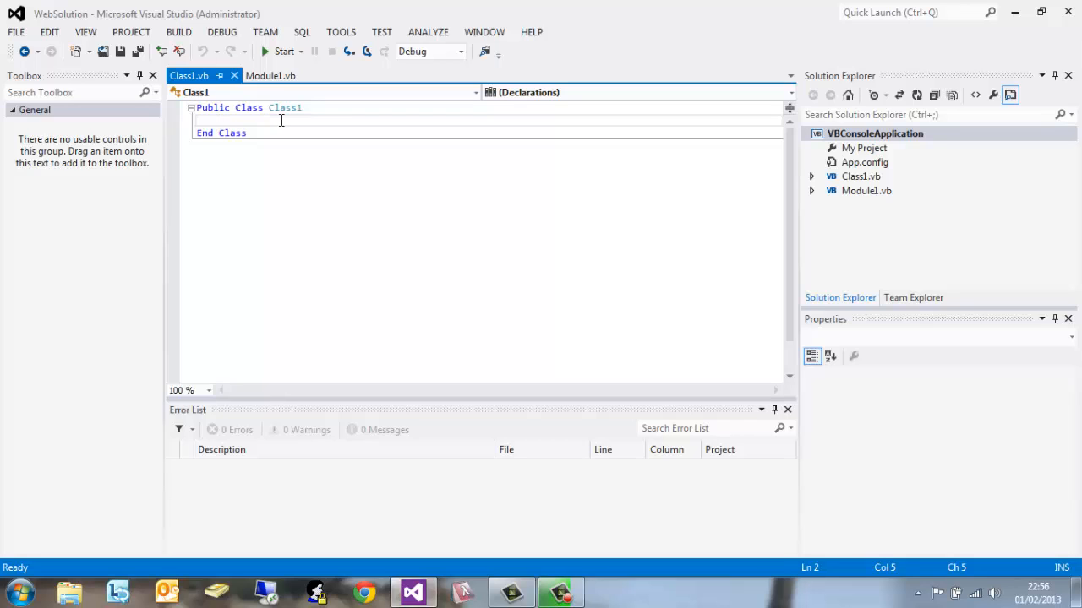
Declare Shared Sub Main() inside Class1
text(Shared Mai)
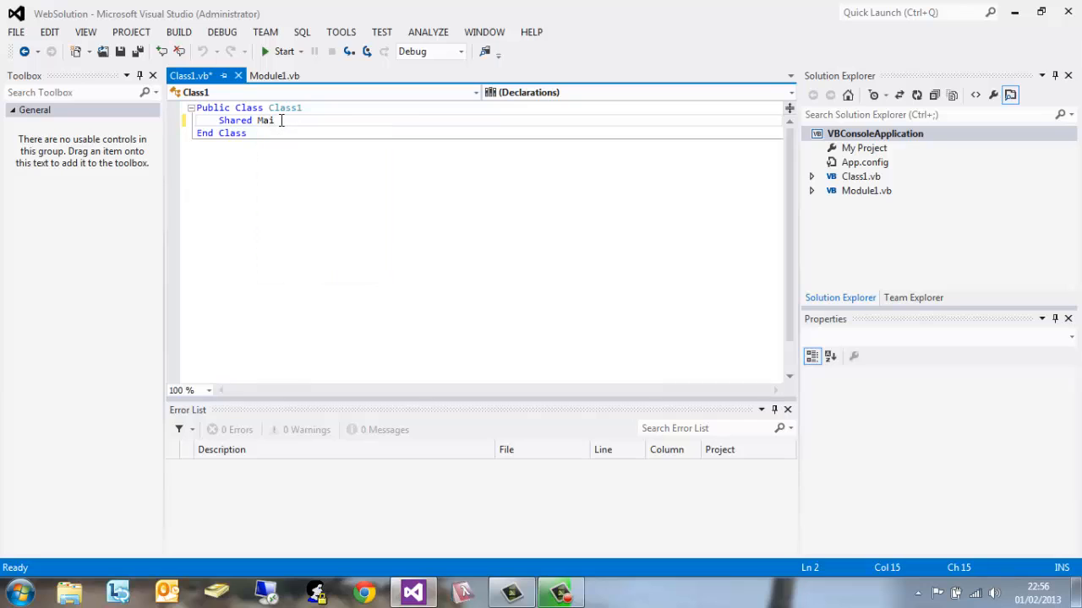
text(n())
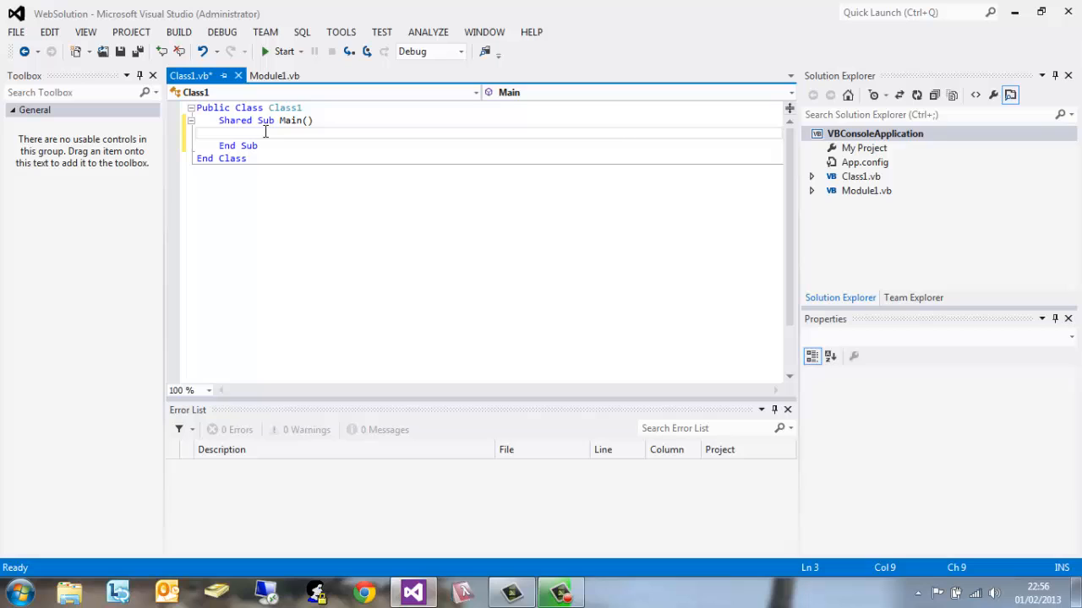
Write Console.WriteLine("VB Application") inside Sub Main
text(Console.Wri)
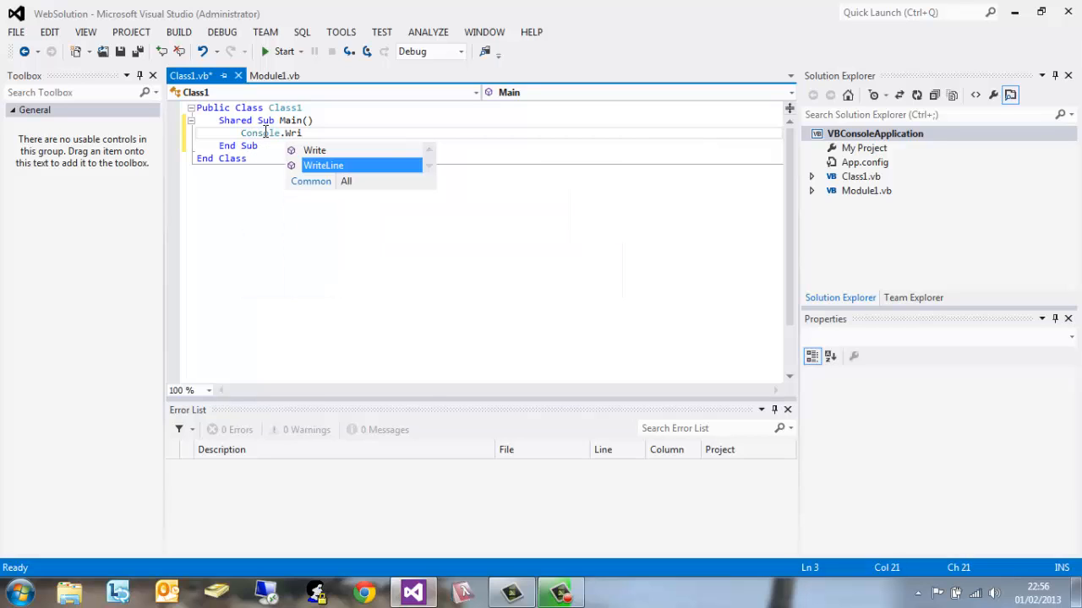
text(teLin)
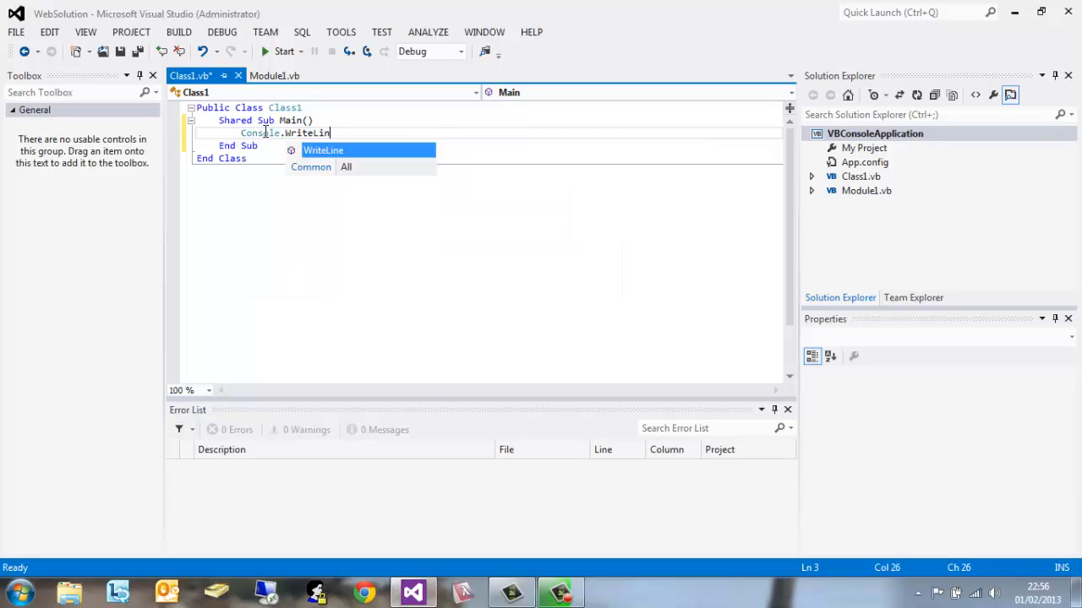
text(e()
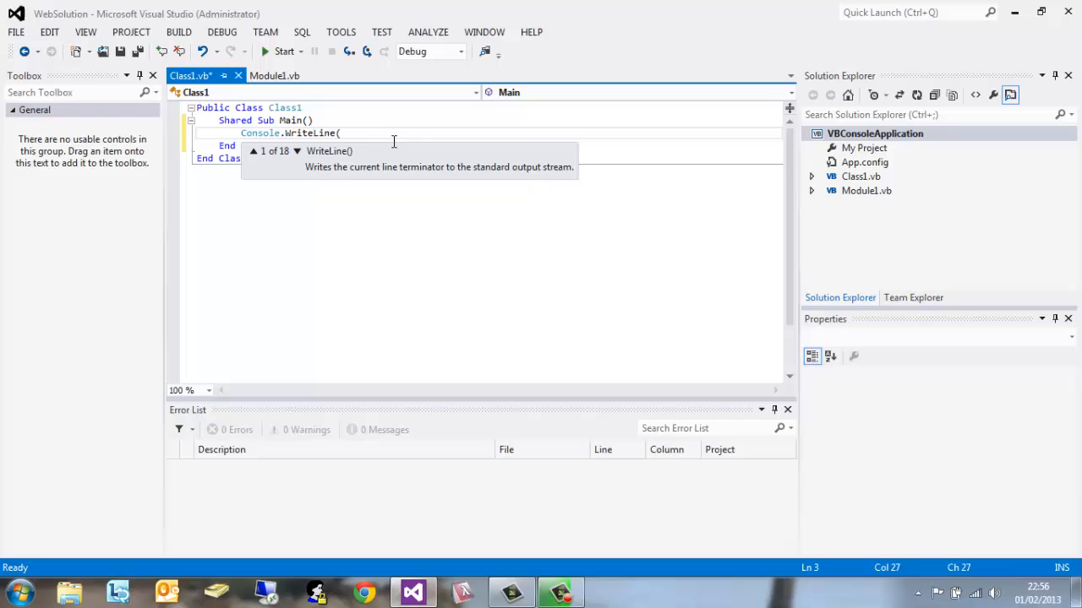
text("VB)
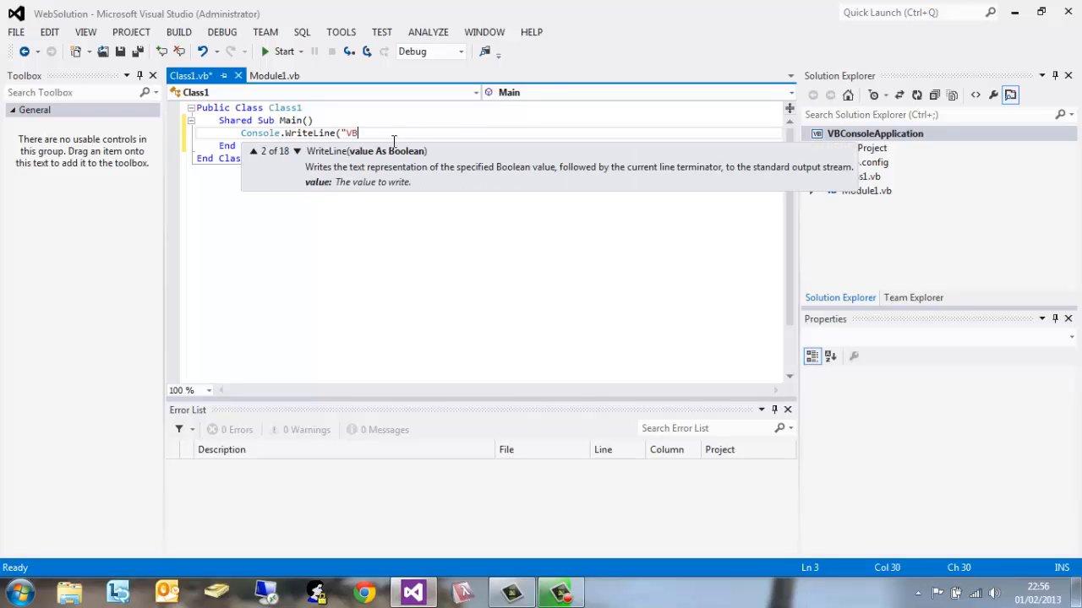
text(Application"))
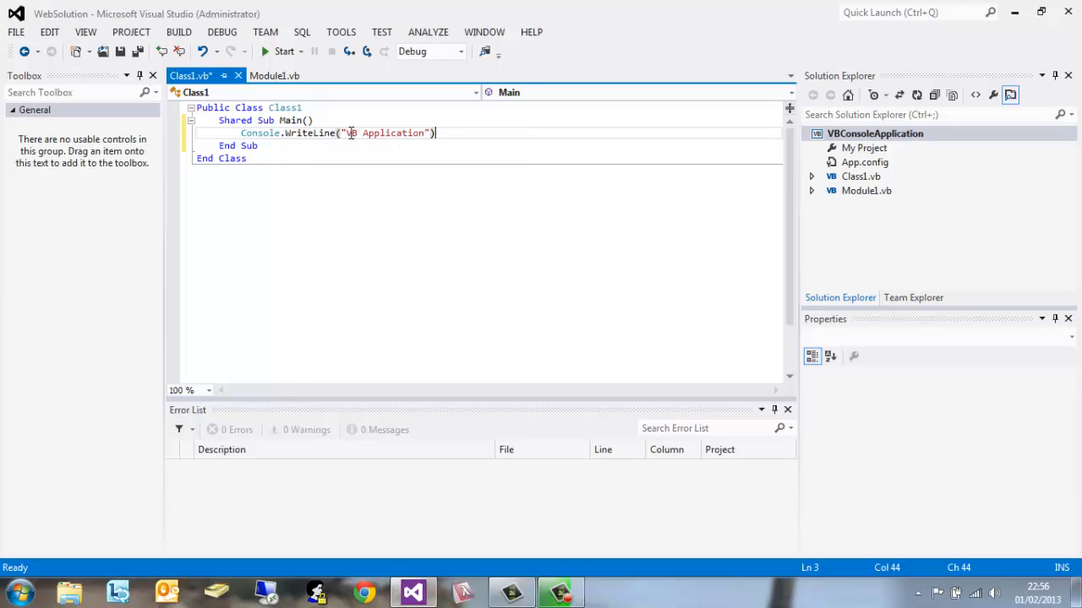
double_click(372, 132)
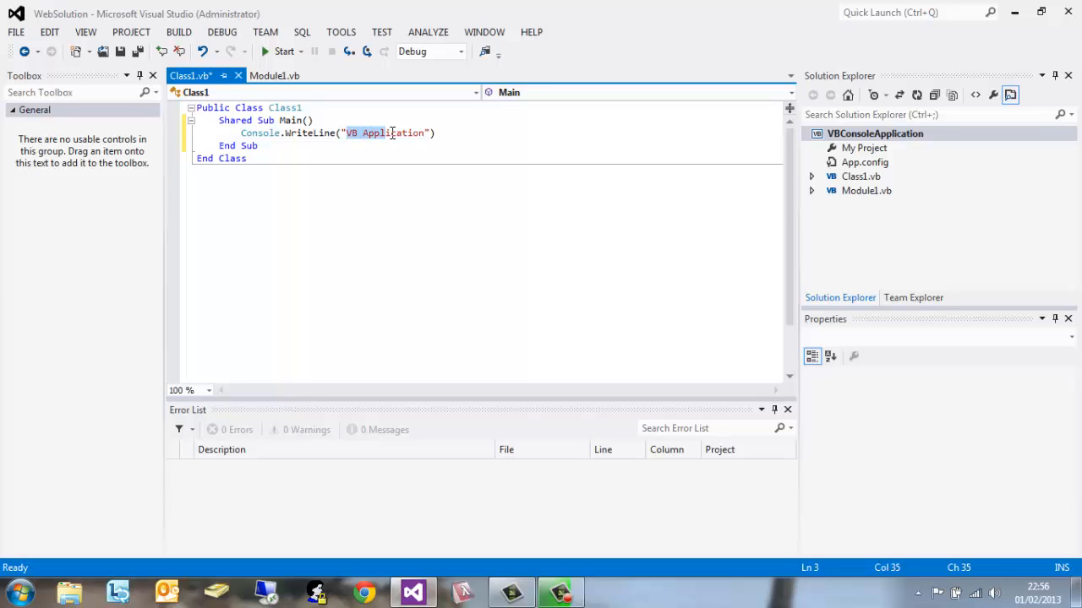
click(436, 133)
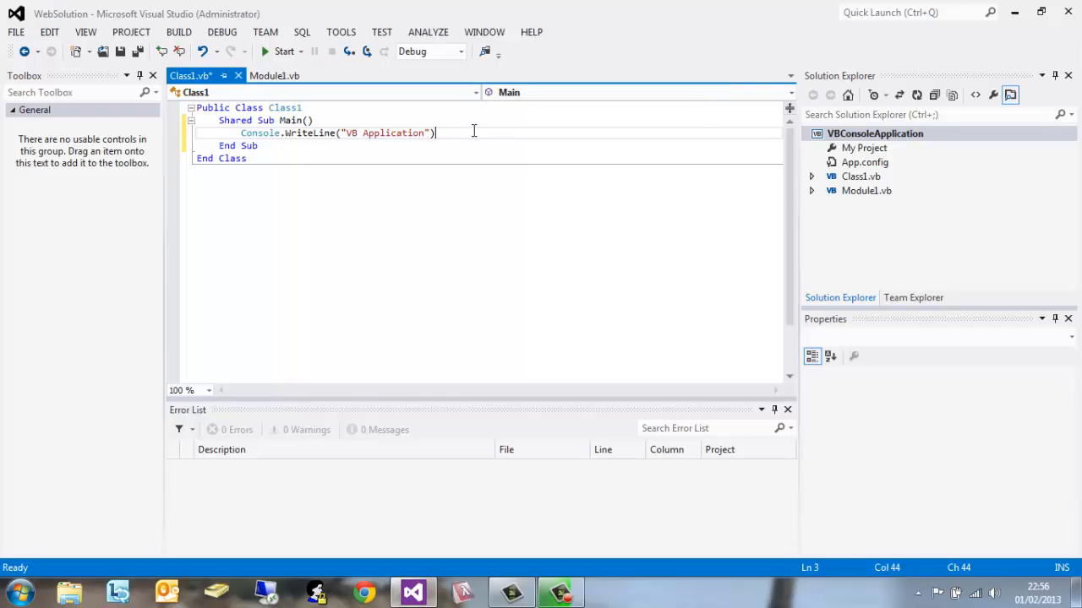
mouse_move(872, 203)
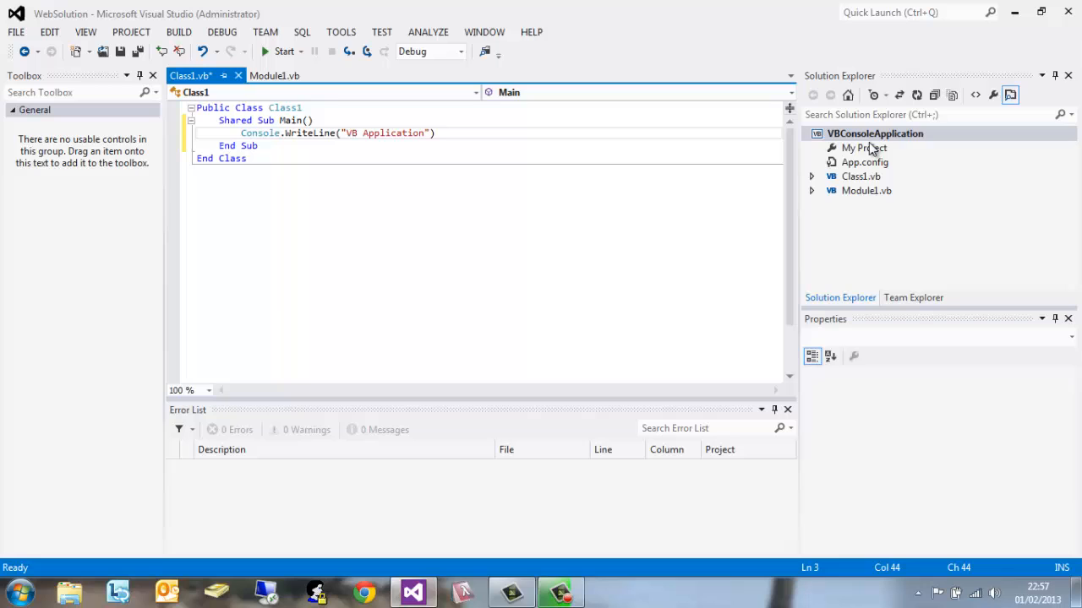
Set Startup object to Class1 in My Project's Application page, then return to Class1.vb
click(863, 148)
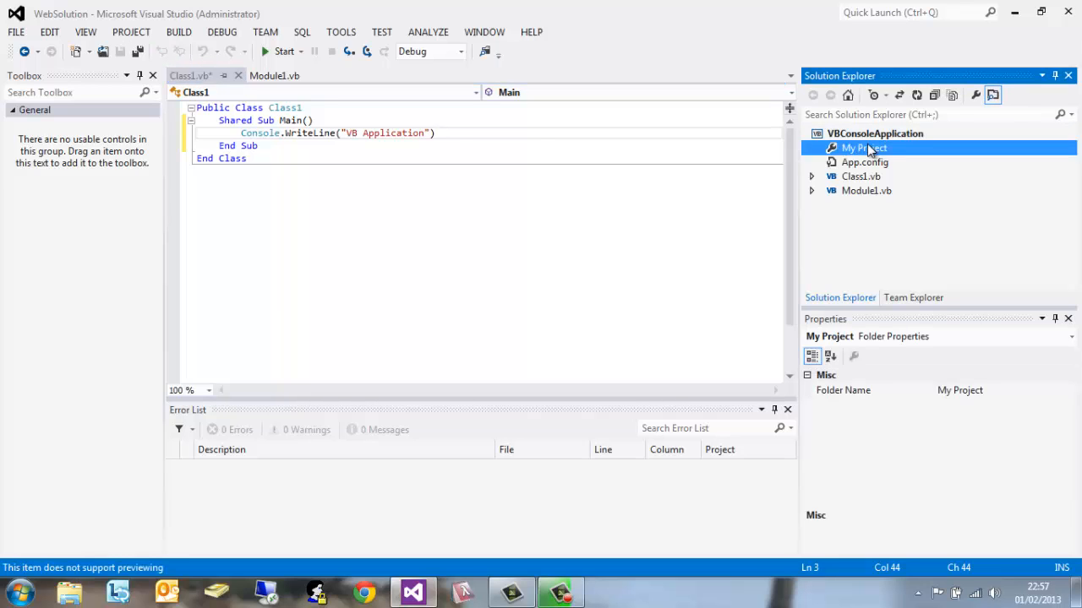
double_click(864, 149)
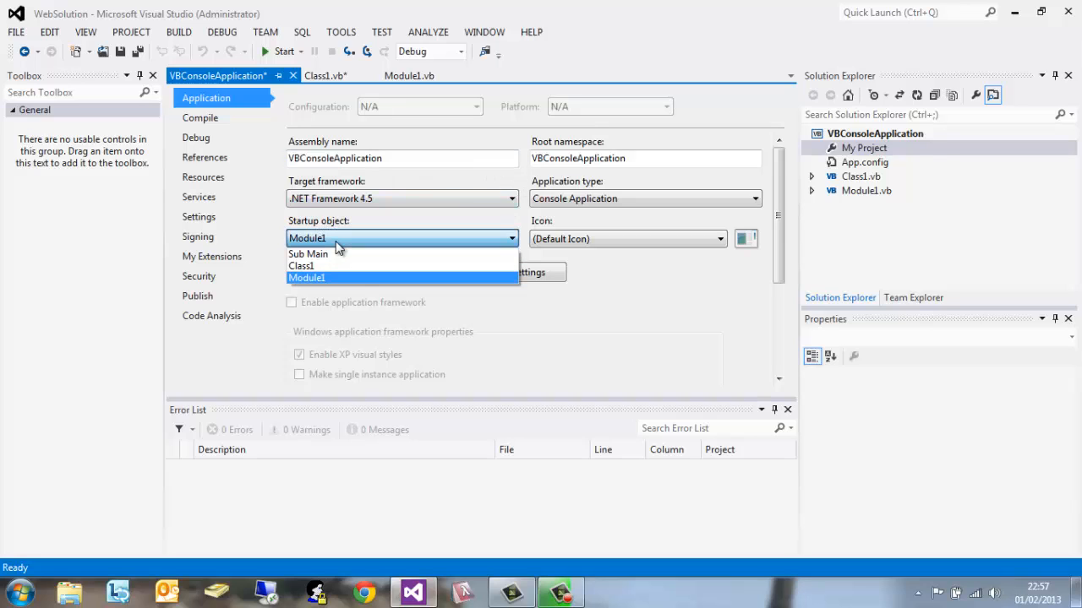
click(301, 266)
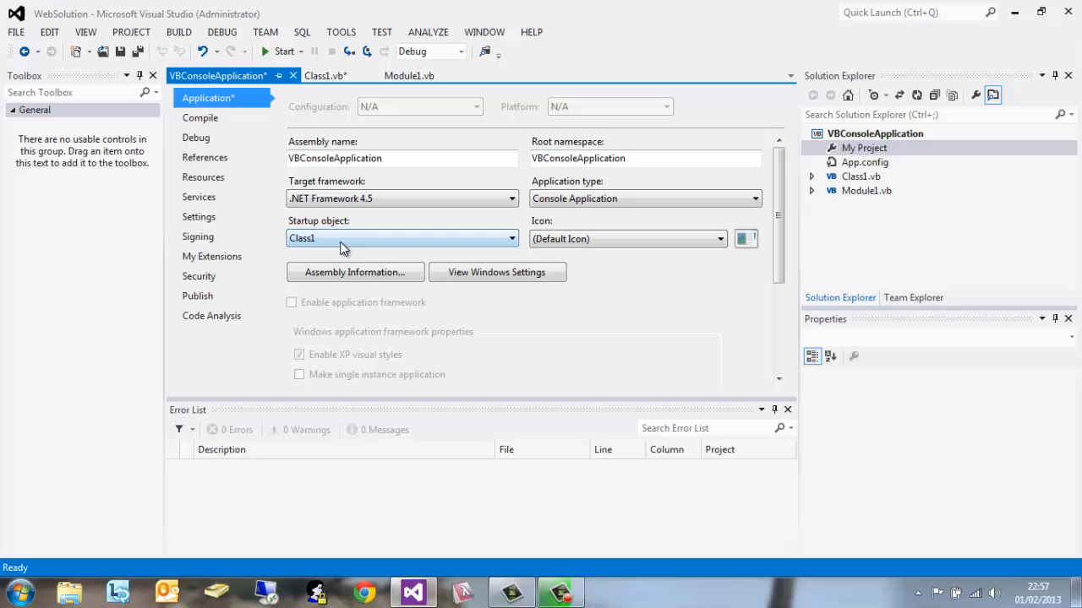
click(321, 74)
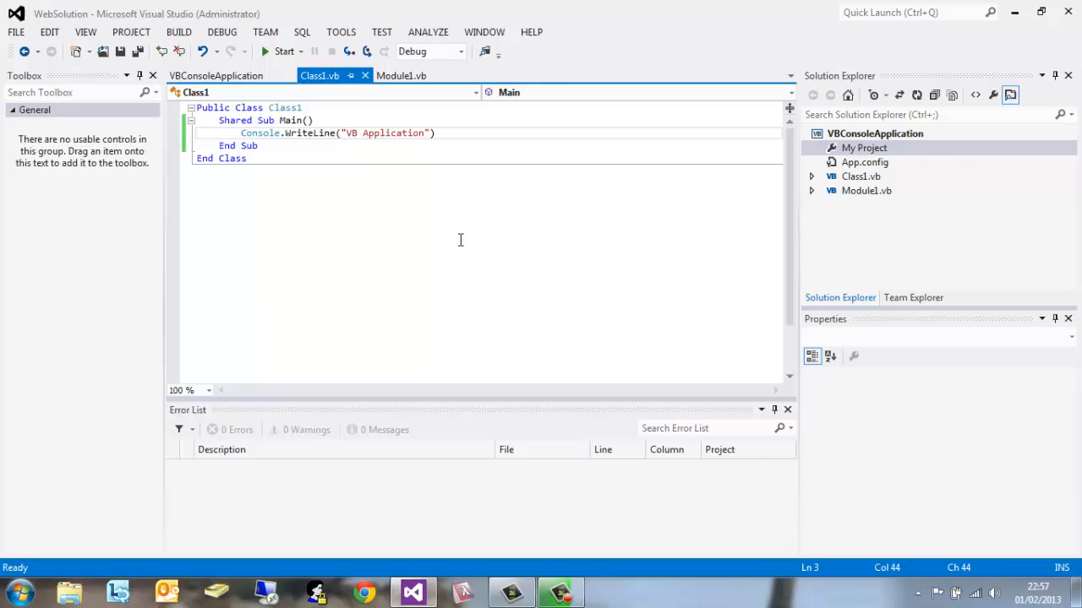
mouse_move(406, 162)
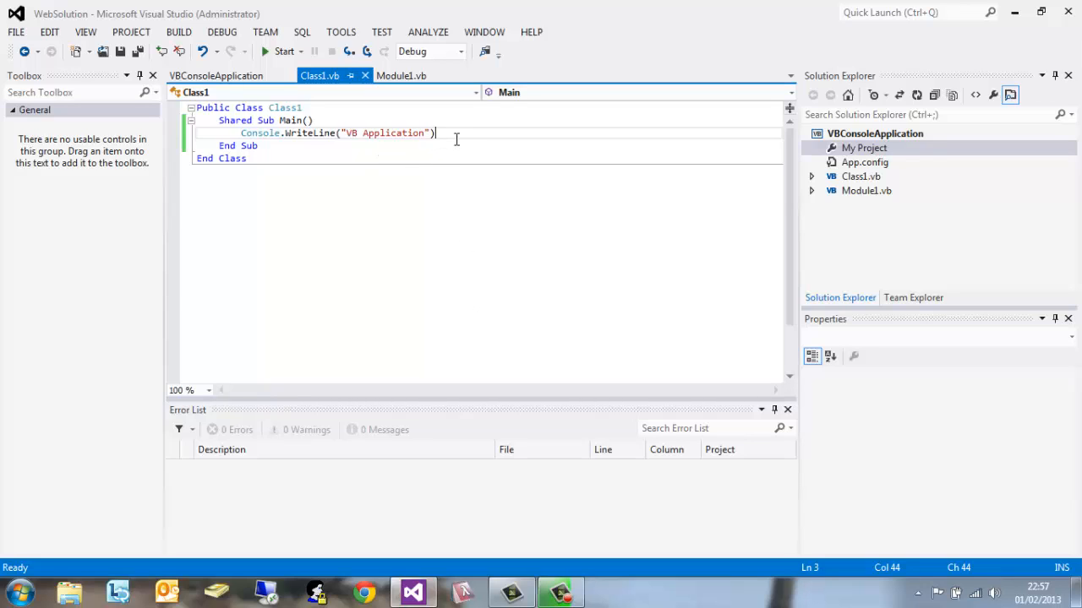
Add Console.ReadKey() on the line after WriteLine
text(Console.)
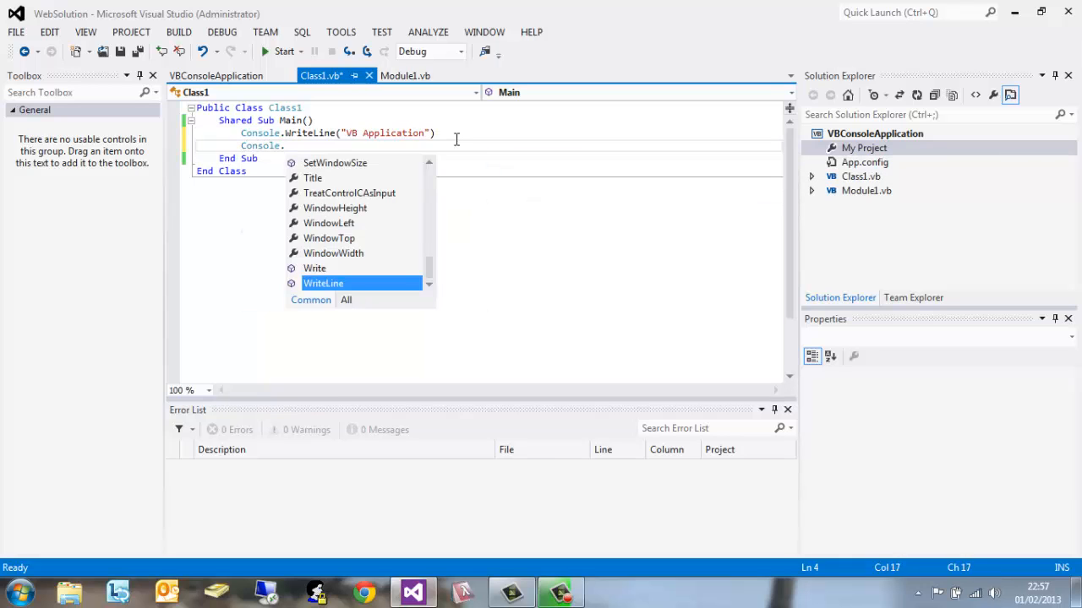
text(ReadKey()
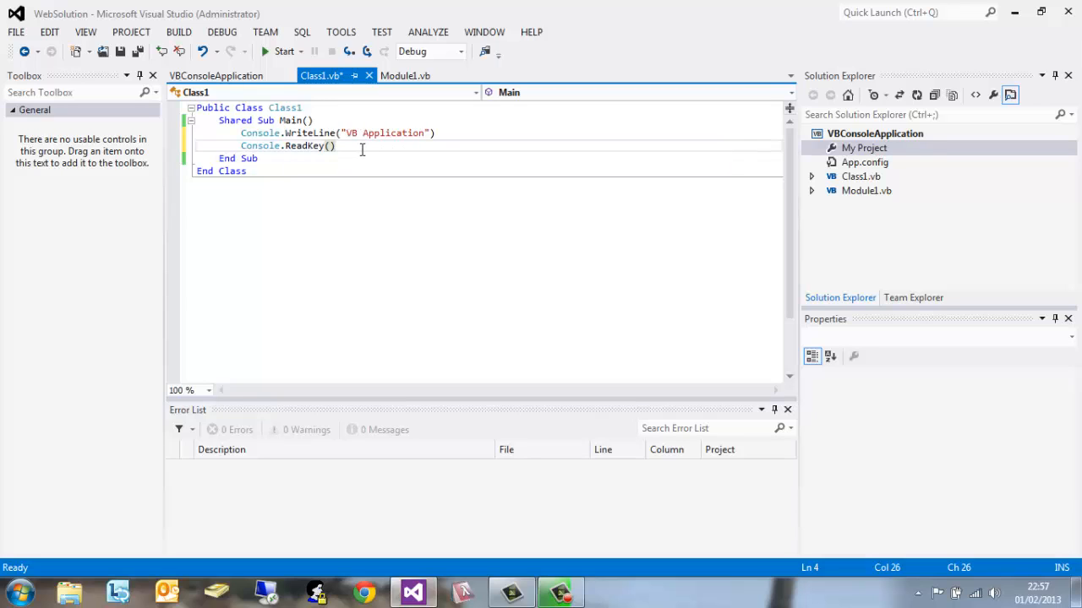
mouse_move(279, 51)
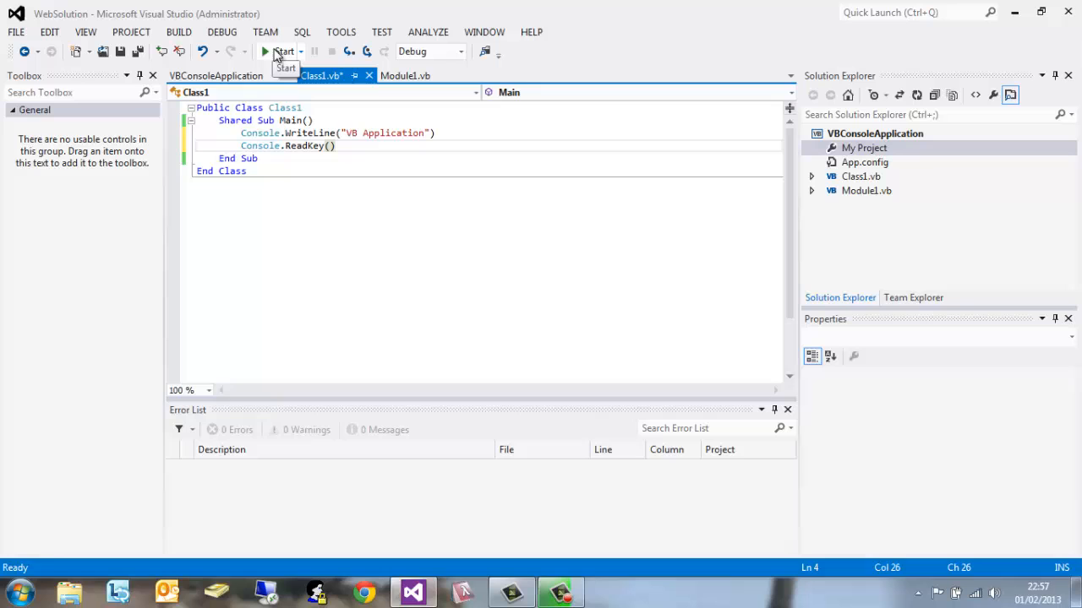
click(280, 51)
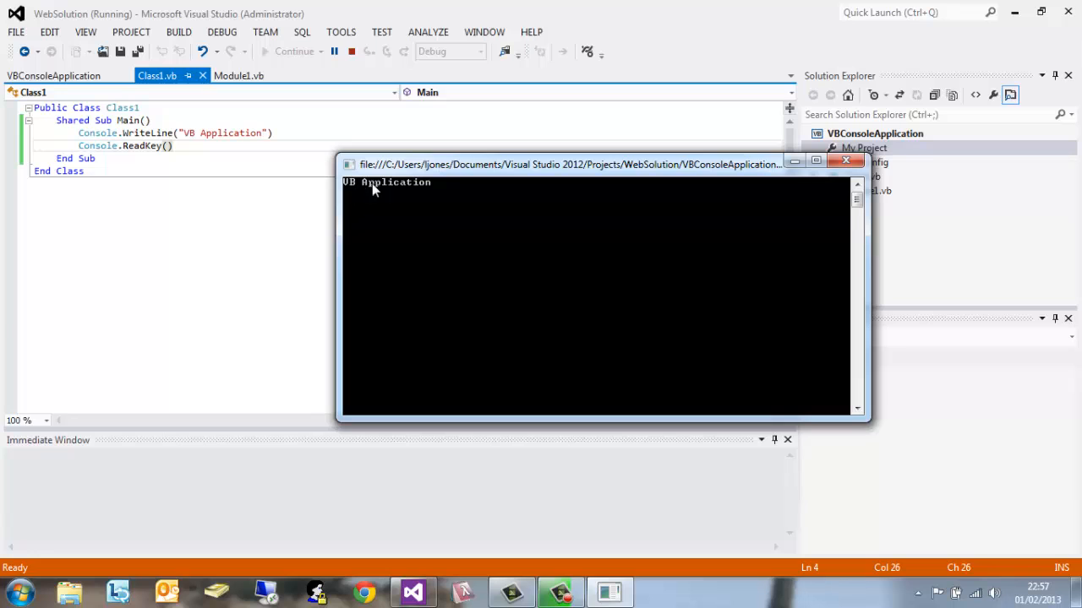
drag(592, 164, 439, 162)
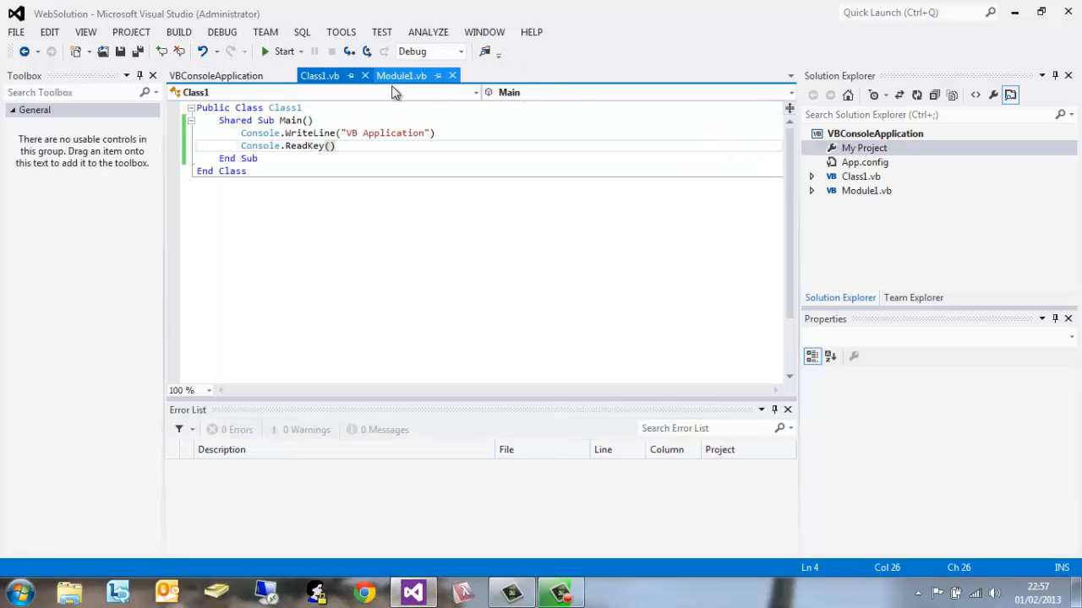
Replace the WriteLine string with "This is where the text goes" and keep Console.ReadKey() after it
double_click(395, 132)
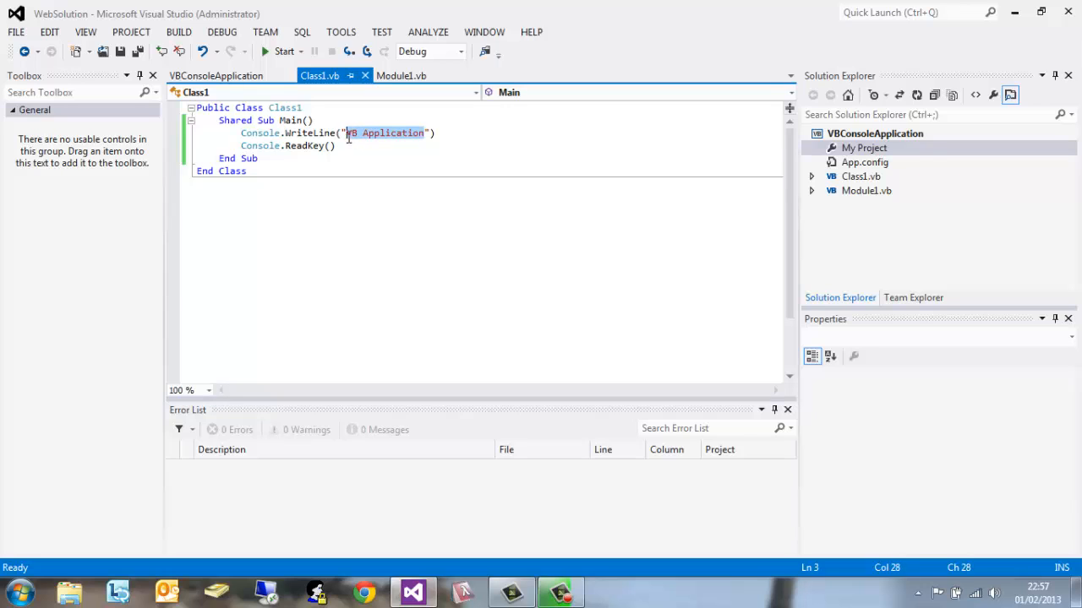
text(This is whe)
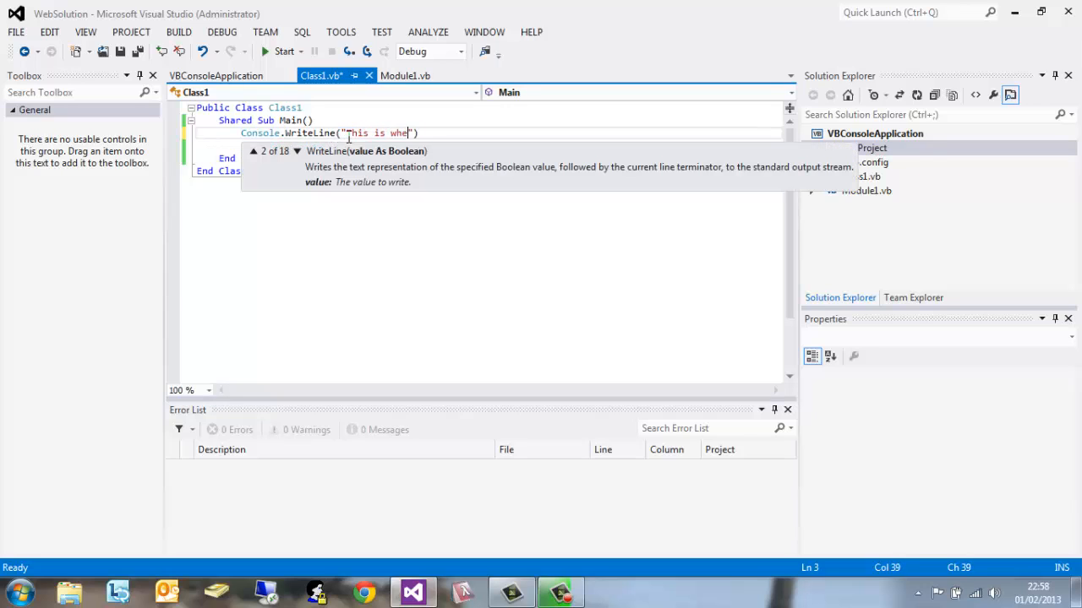
key(Backspace)
text(re the text )
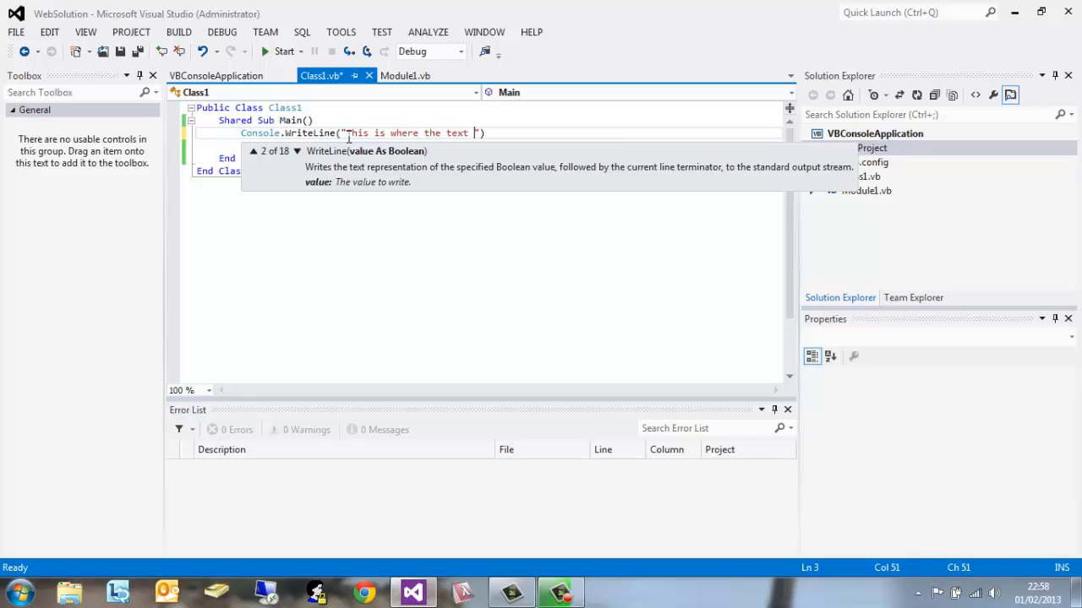
text(goes)
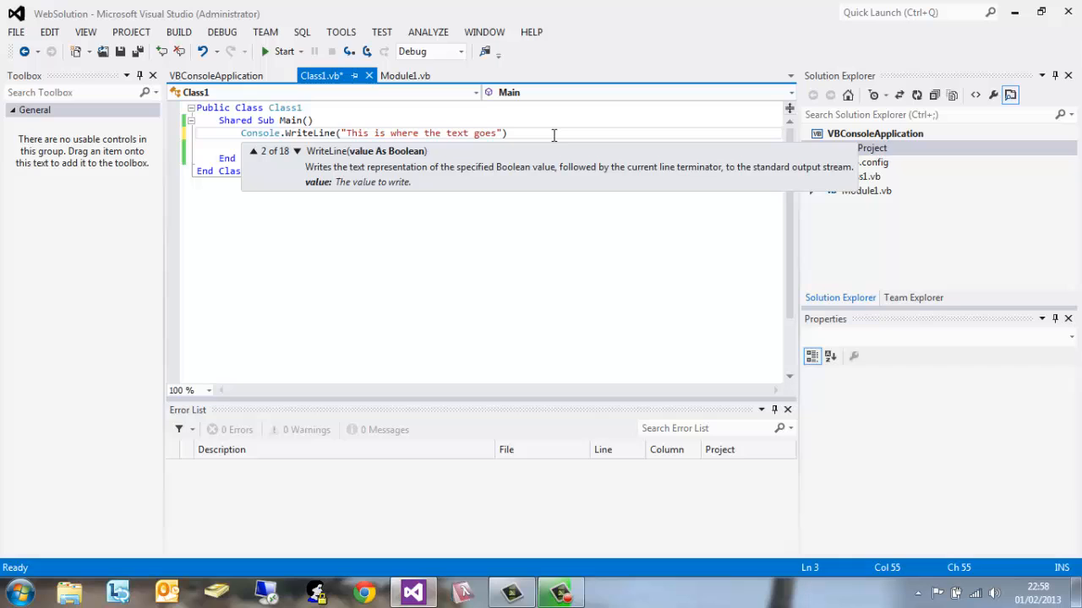
text(Console.ReadKey())
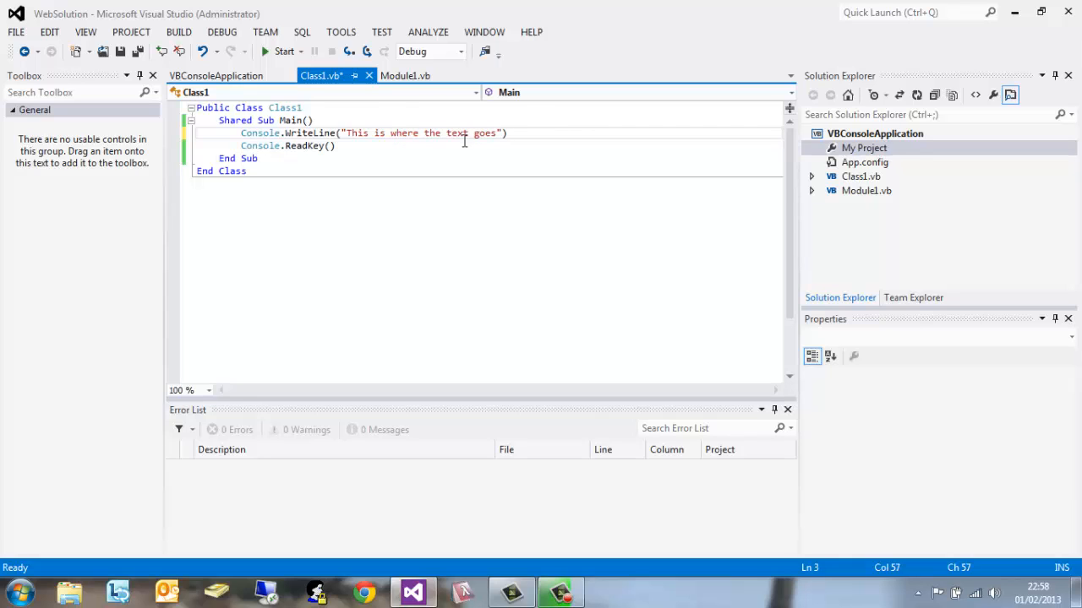
Run the program with Start and view the message in the console window
click(284, 51)
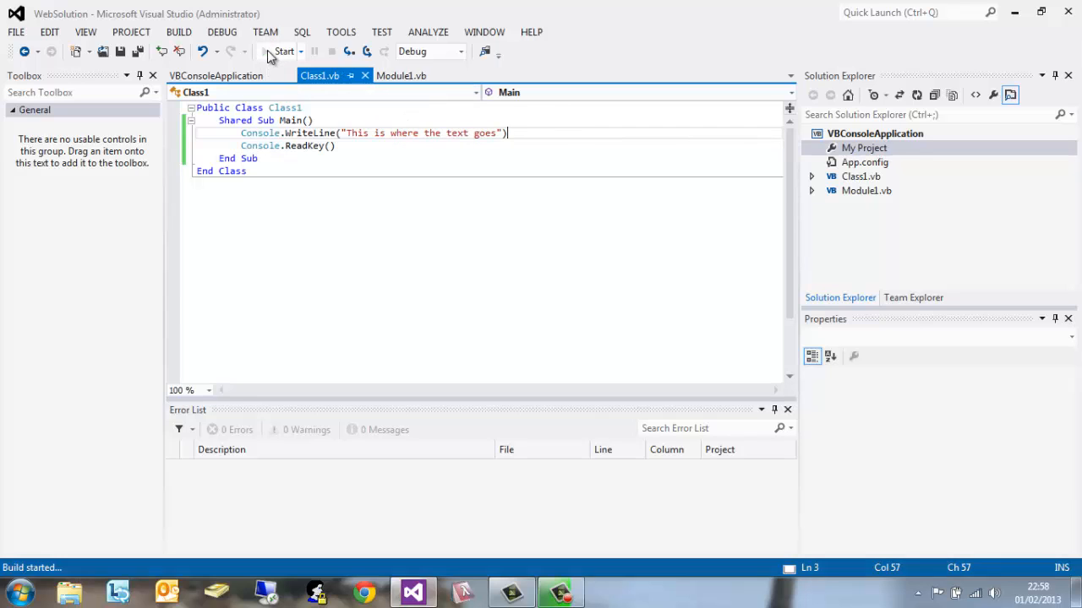
click(284, 50)
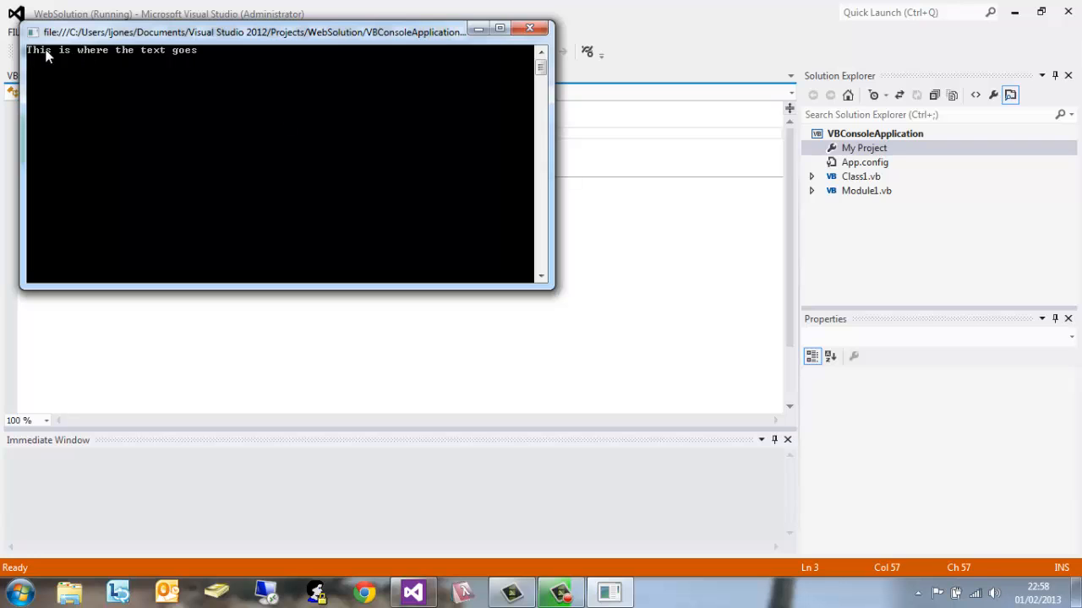
mouse_move(497, 45)
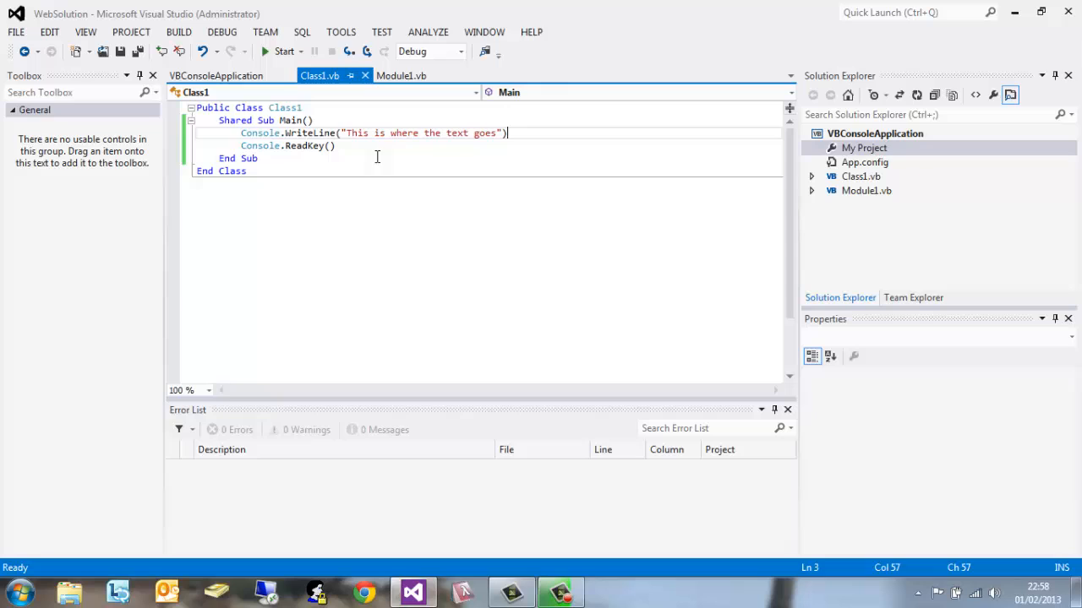
click(335, 145)
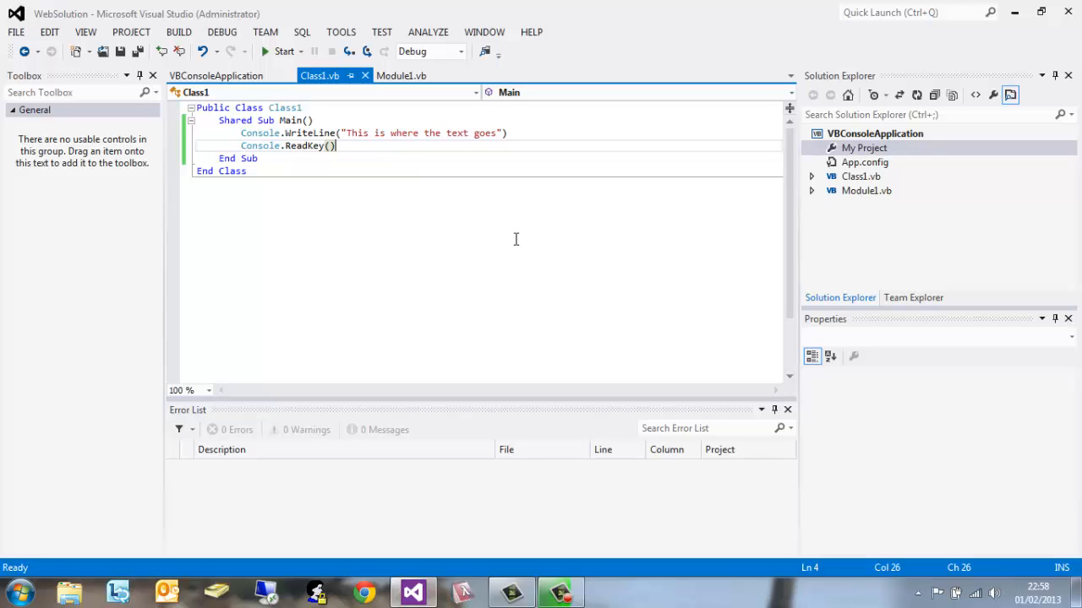
mouse_move(587, 244)
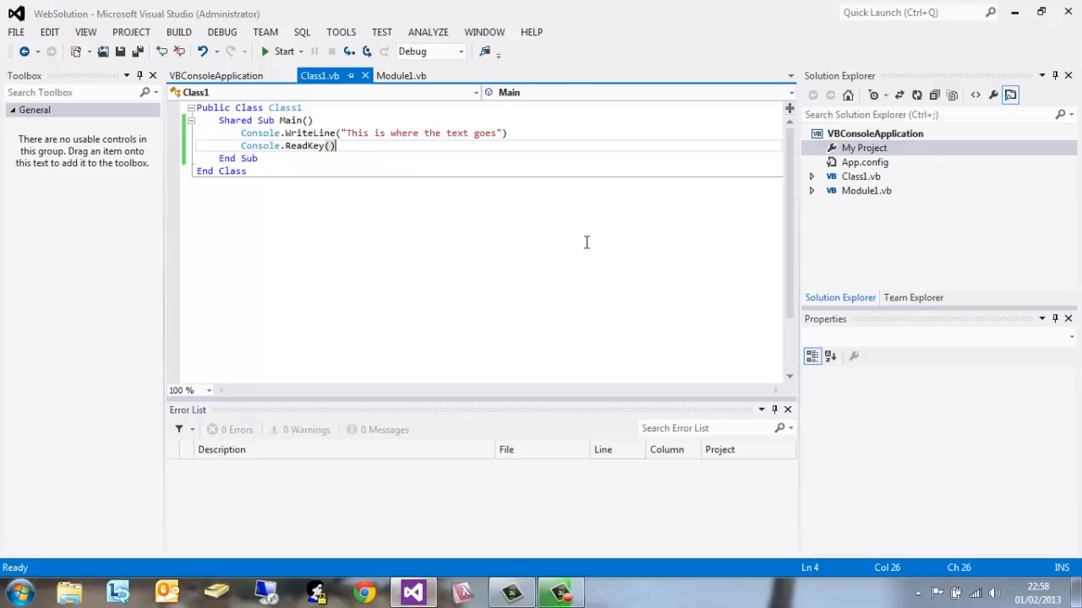
mouse_move(375, 162)
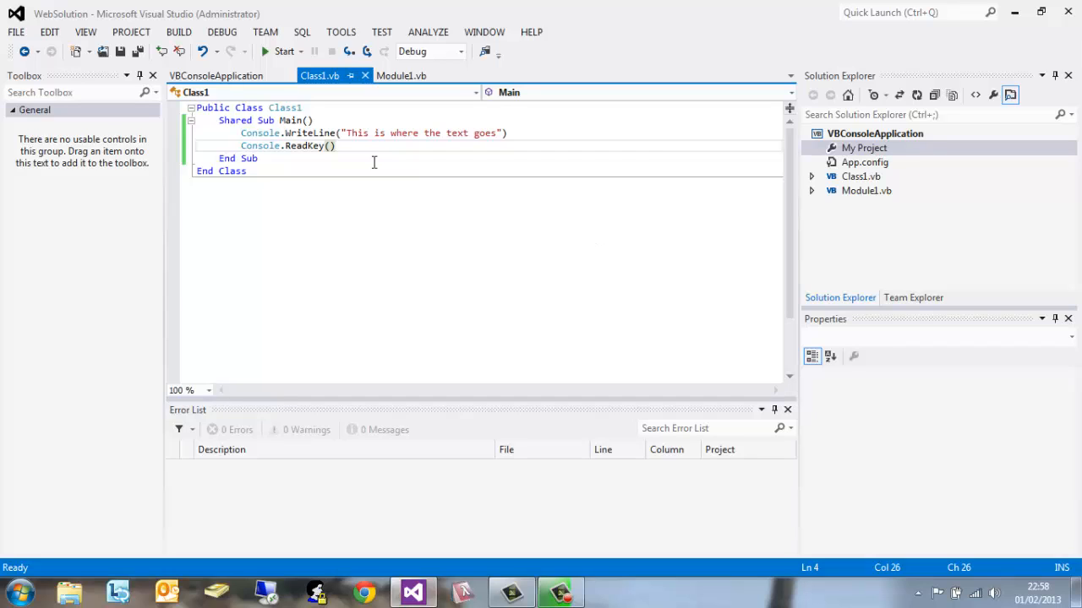